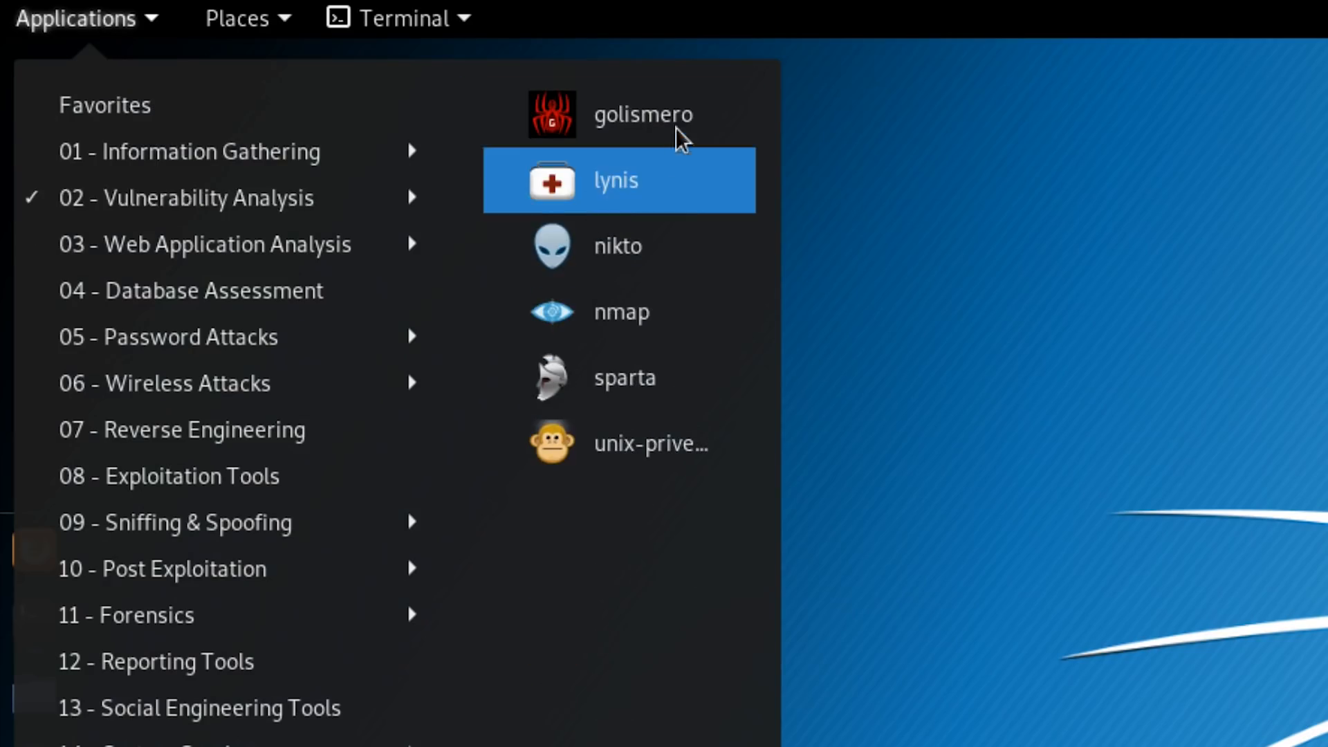
mouse_move(682, 136)
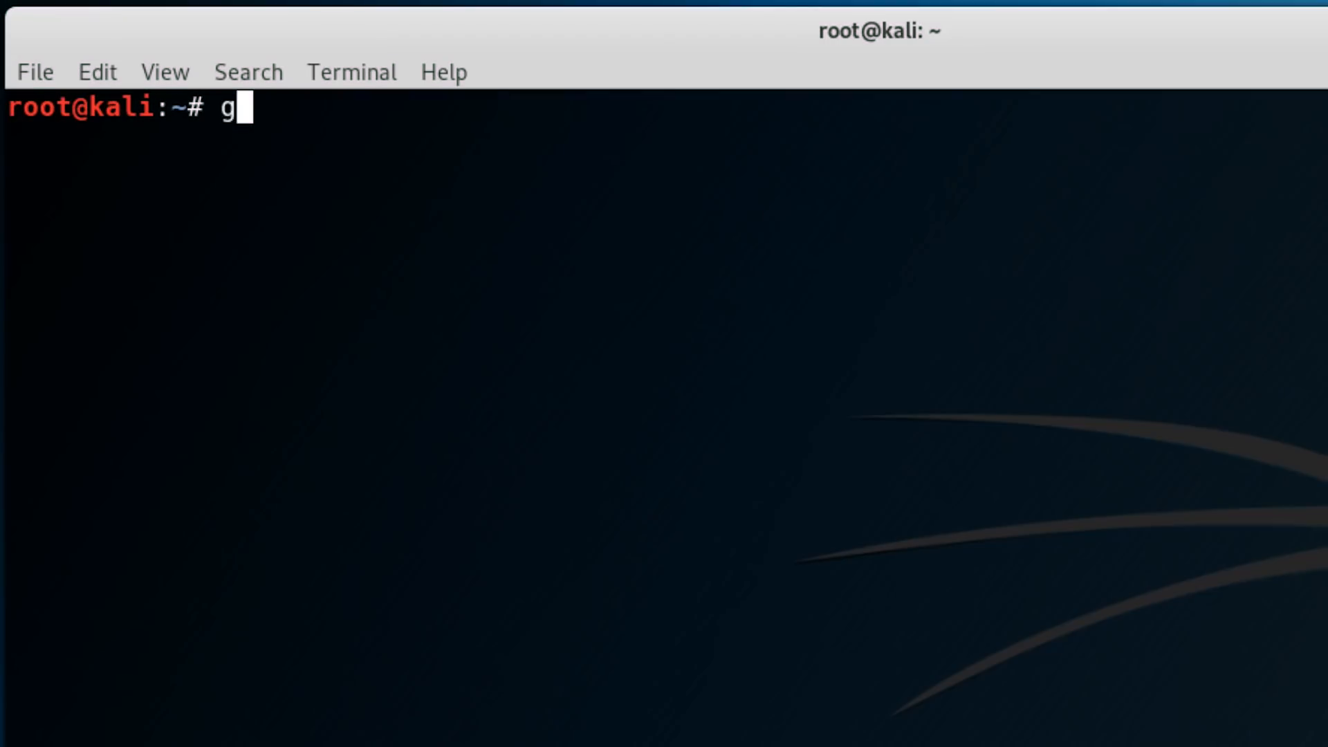
List GoLismero plugins with 'golismero plg' and scroll to the Attack plugins such as heartbleed
text(olismero plg)
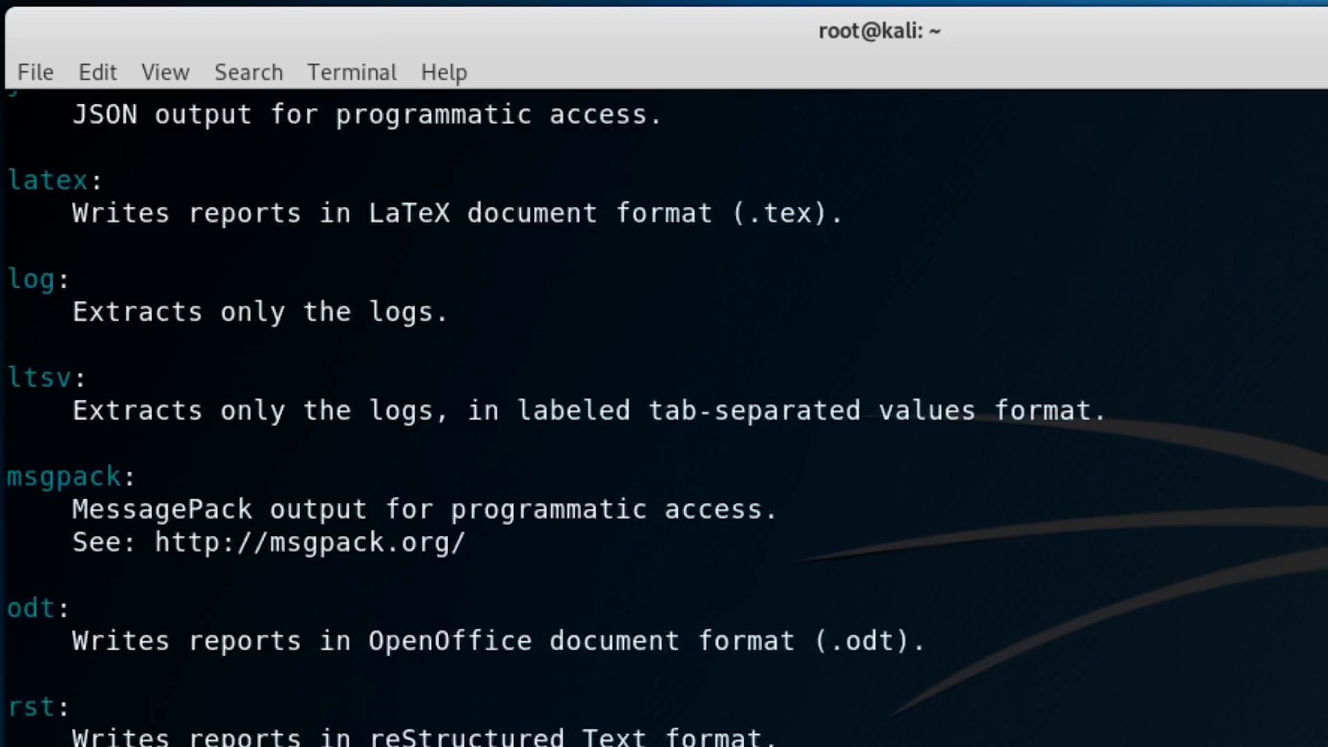
scroll(down, 3)
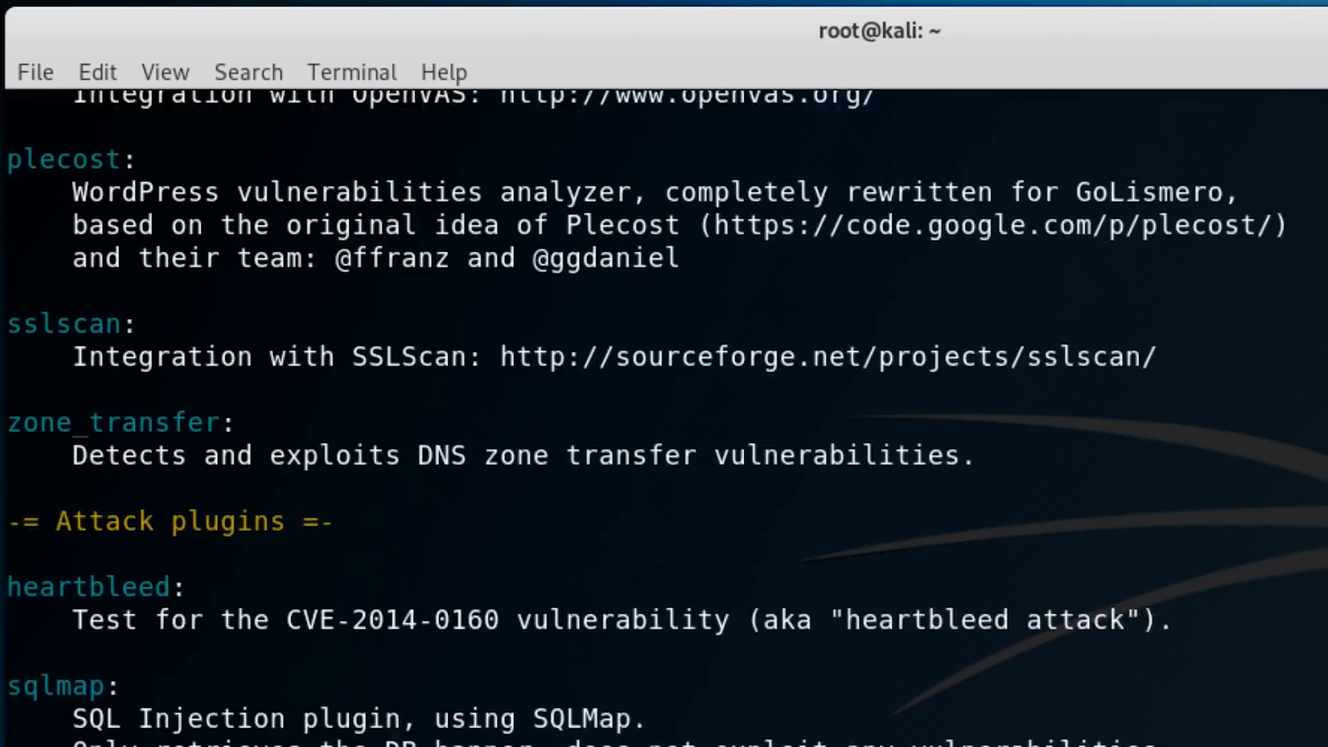
scroll(down, 3)
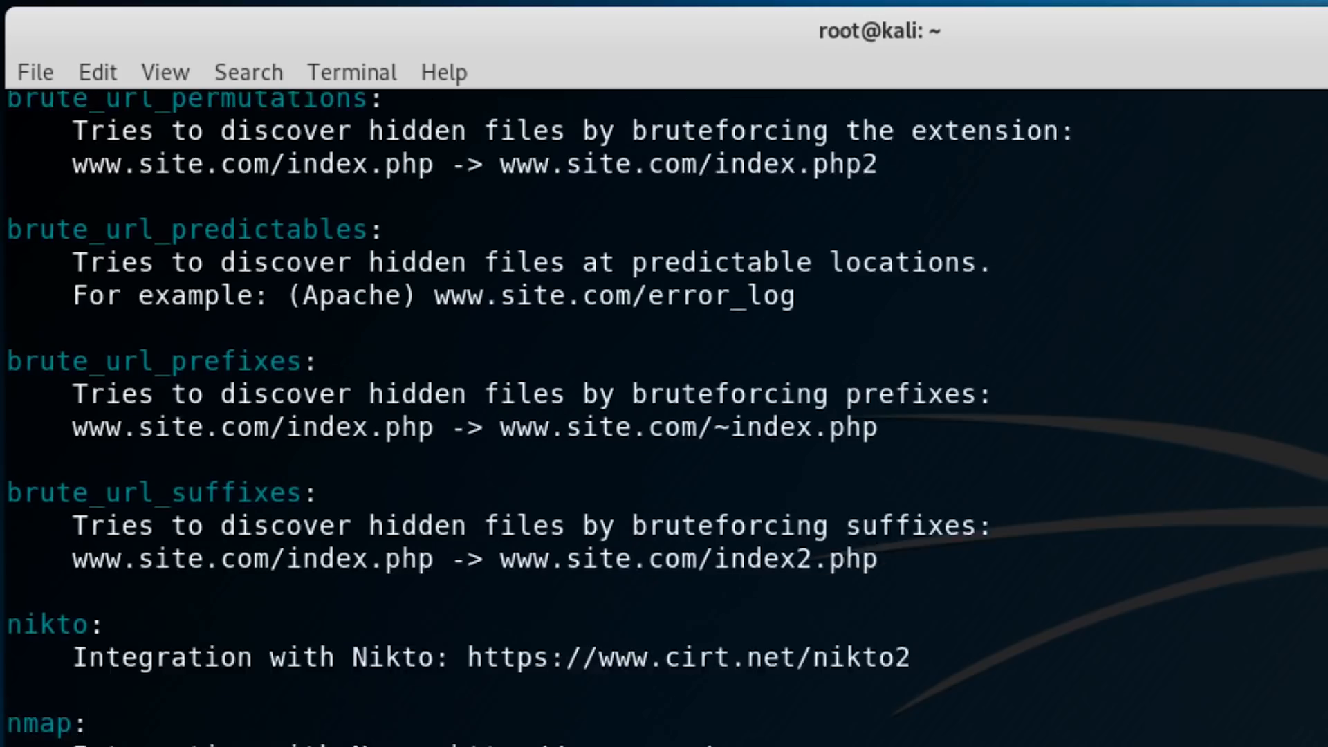
scroll(down, 3)
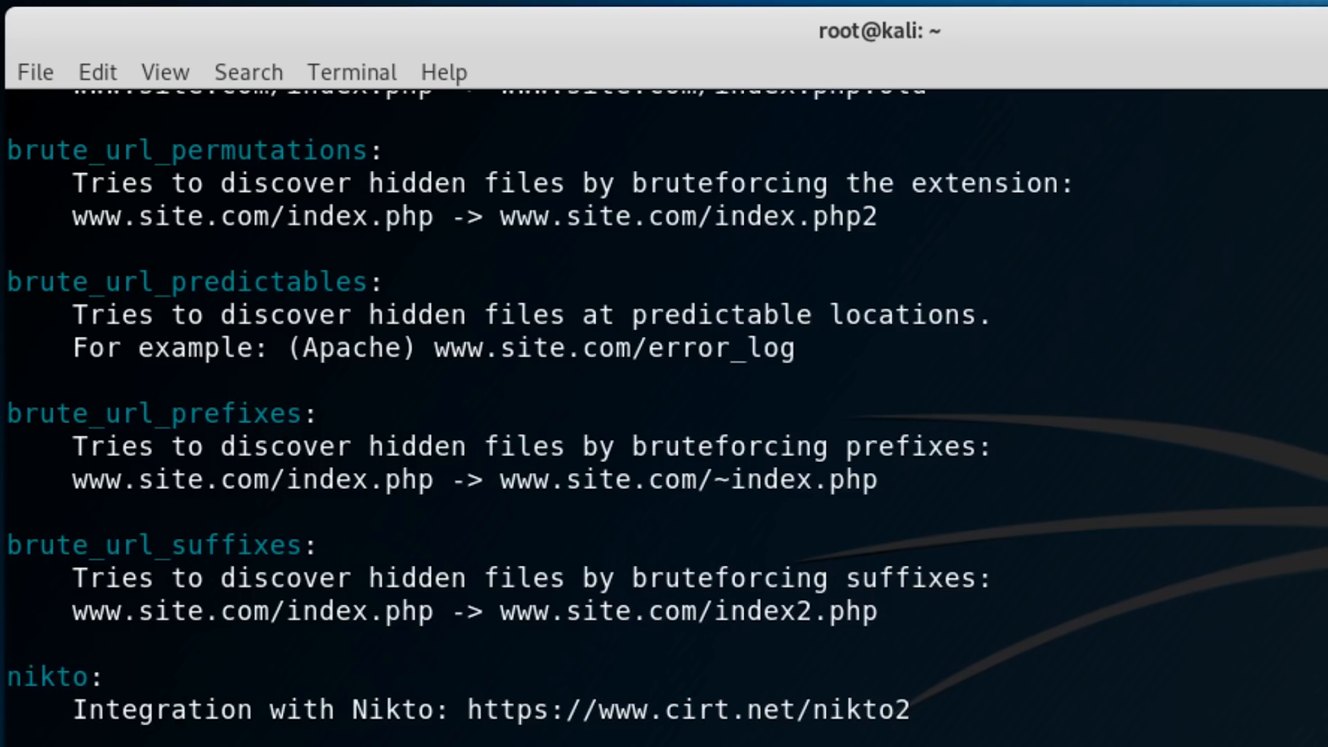
scroll(down, 3)
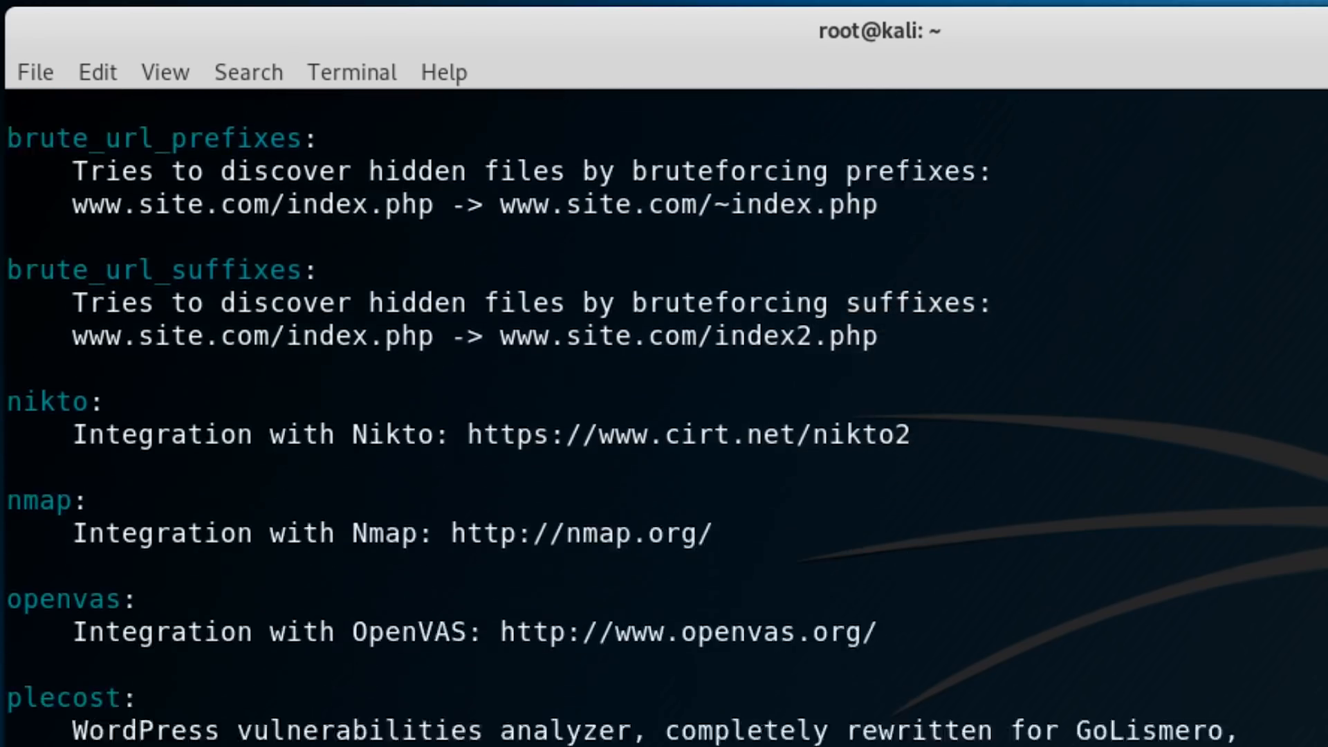
scroll(down, 3)
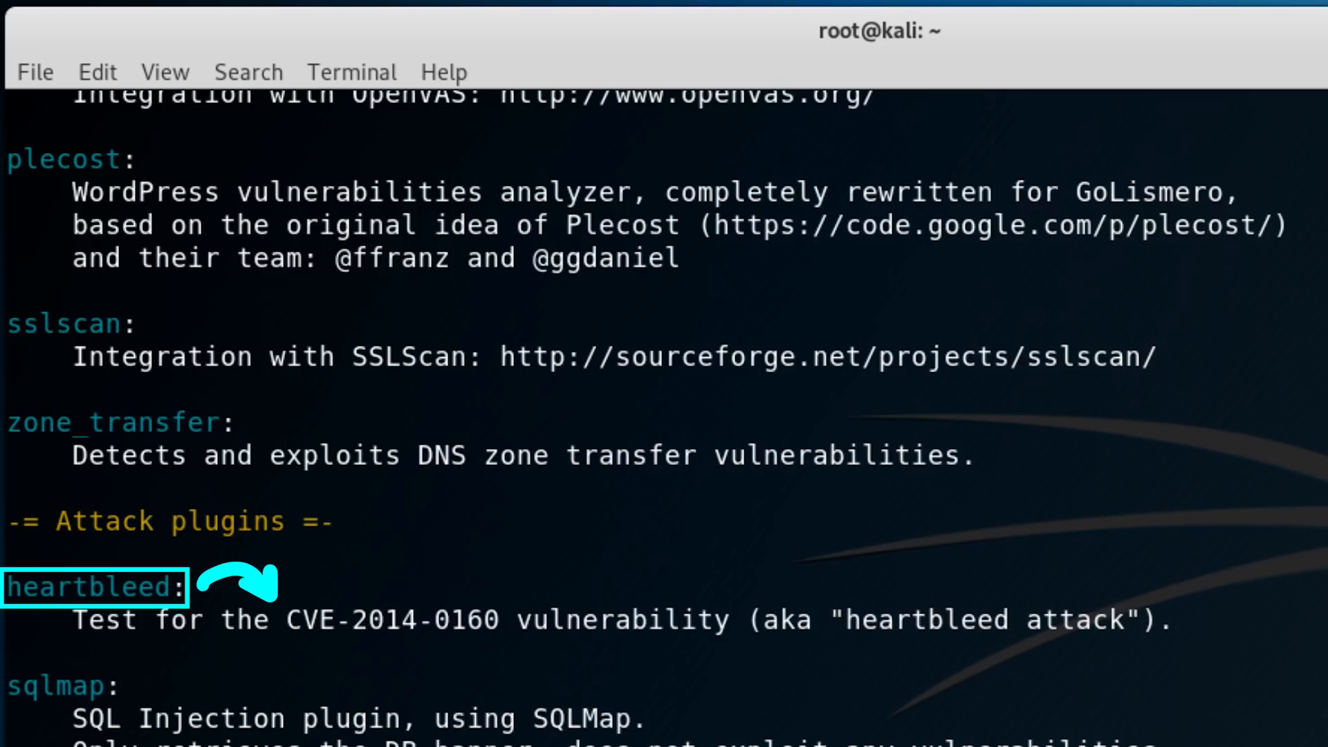
text(golismero scan maltronics.com -e heartble)
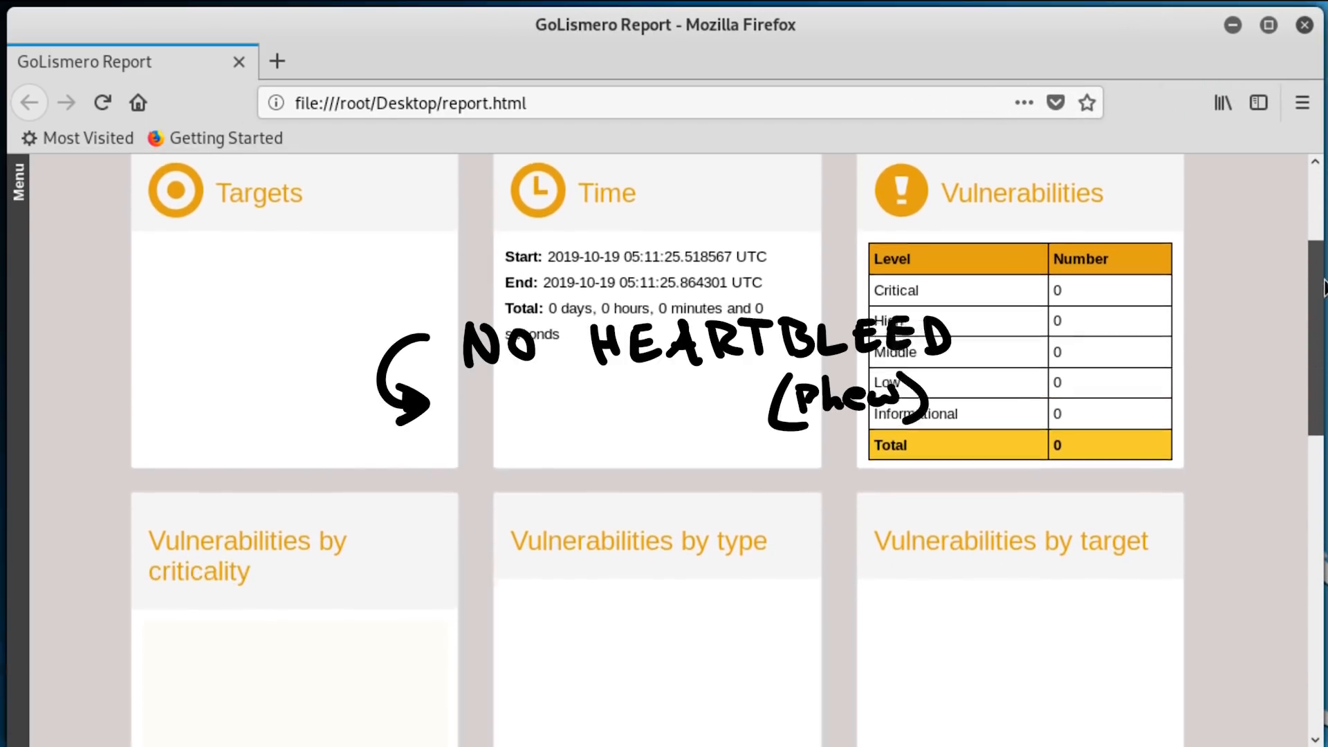
Scroll the GoLismero report.html down to the Vulnerabilities summary table
scroll(down, 3)
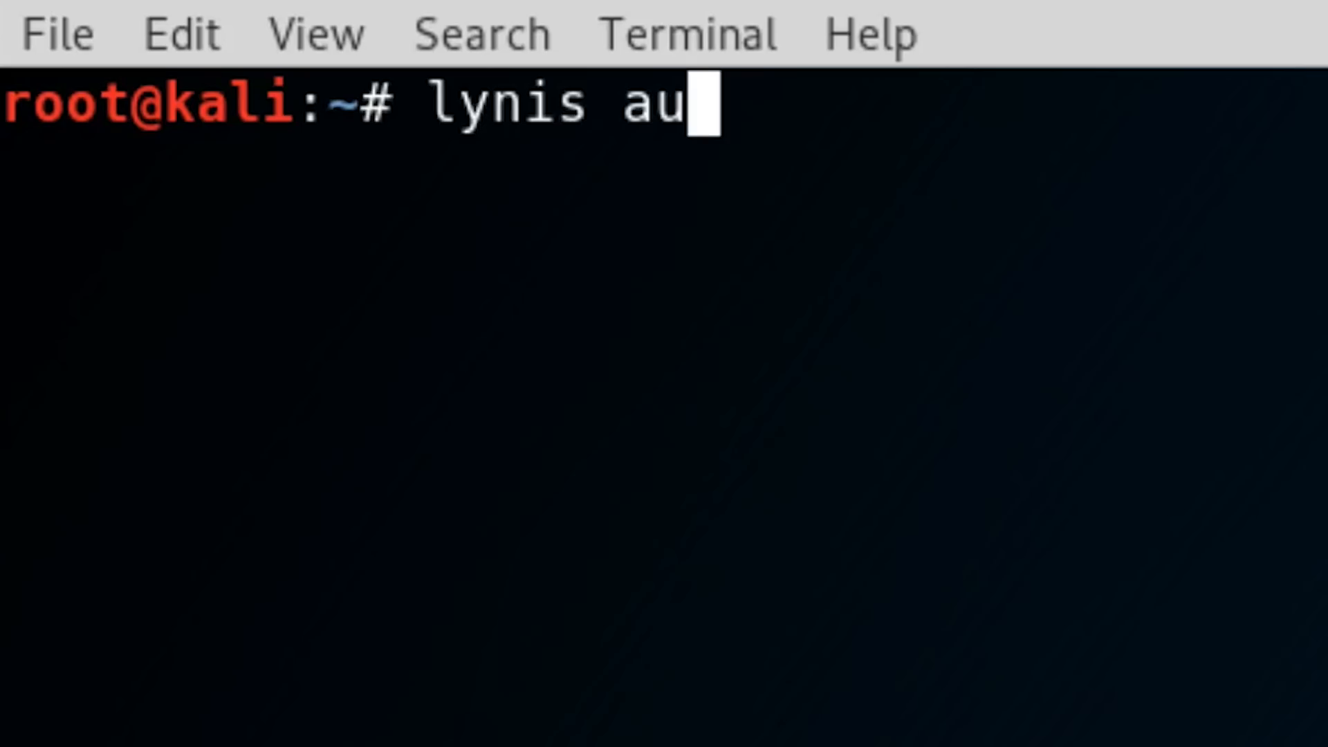
Run 'lynis audit system' to audit the local machine
text(dit system)
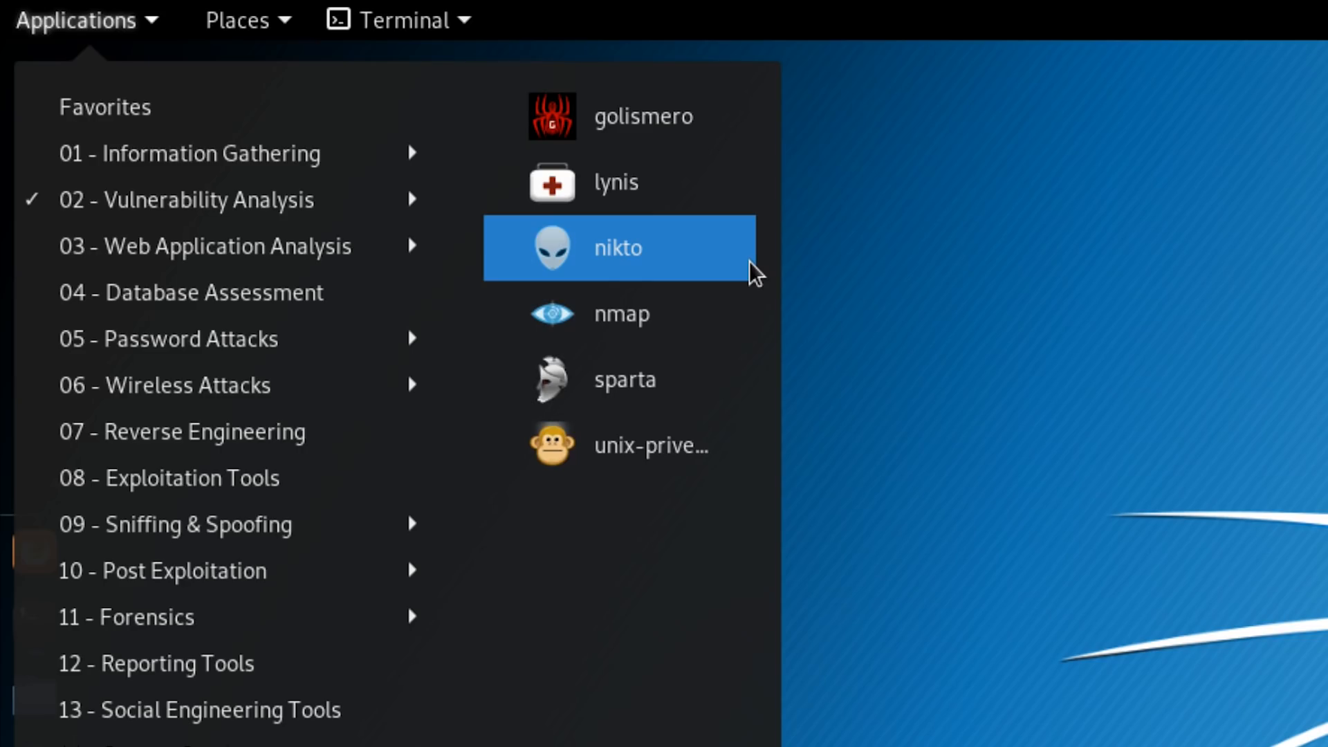
Launch Nikto from the menu and run 'nikto -h 192.168.1.19 -nossl'
click(618, 248)
text(nikto -h)
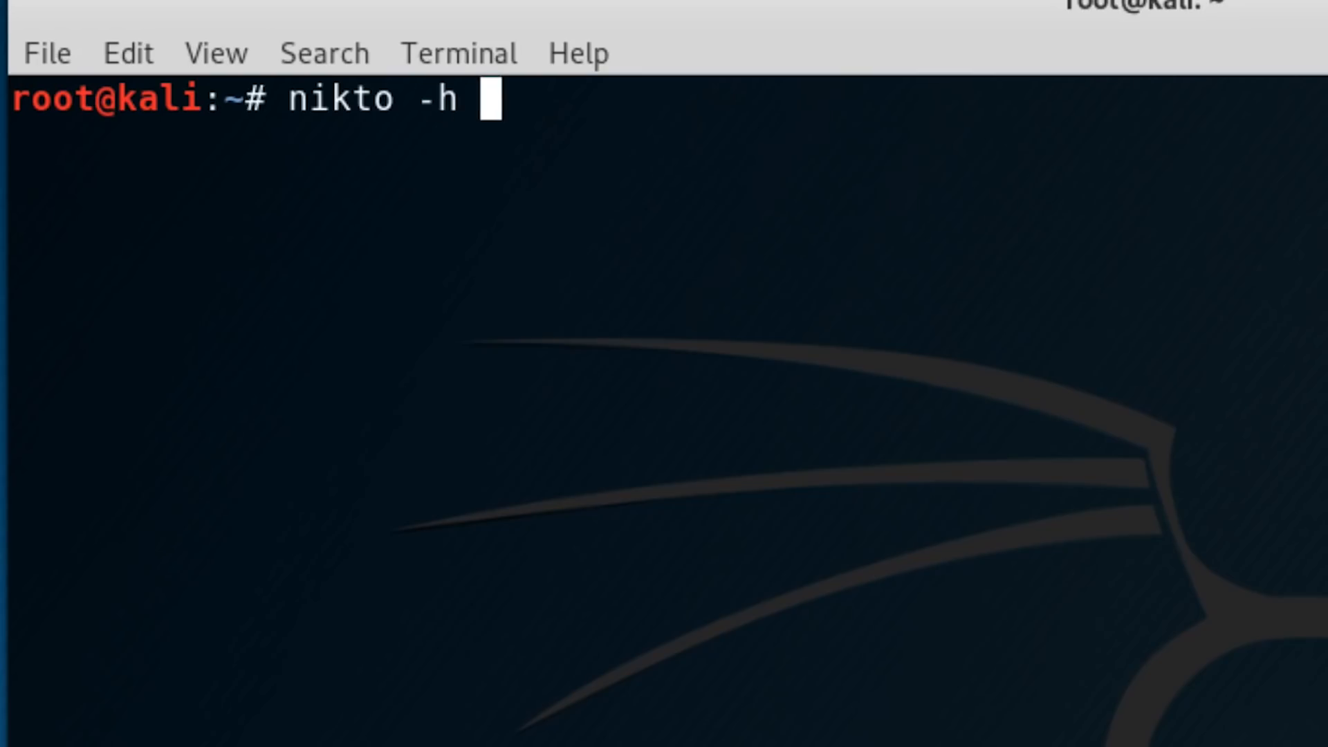
text(192.16)
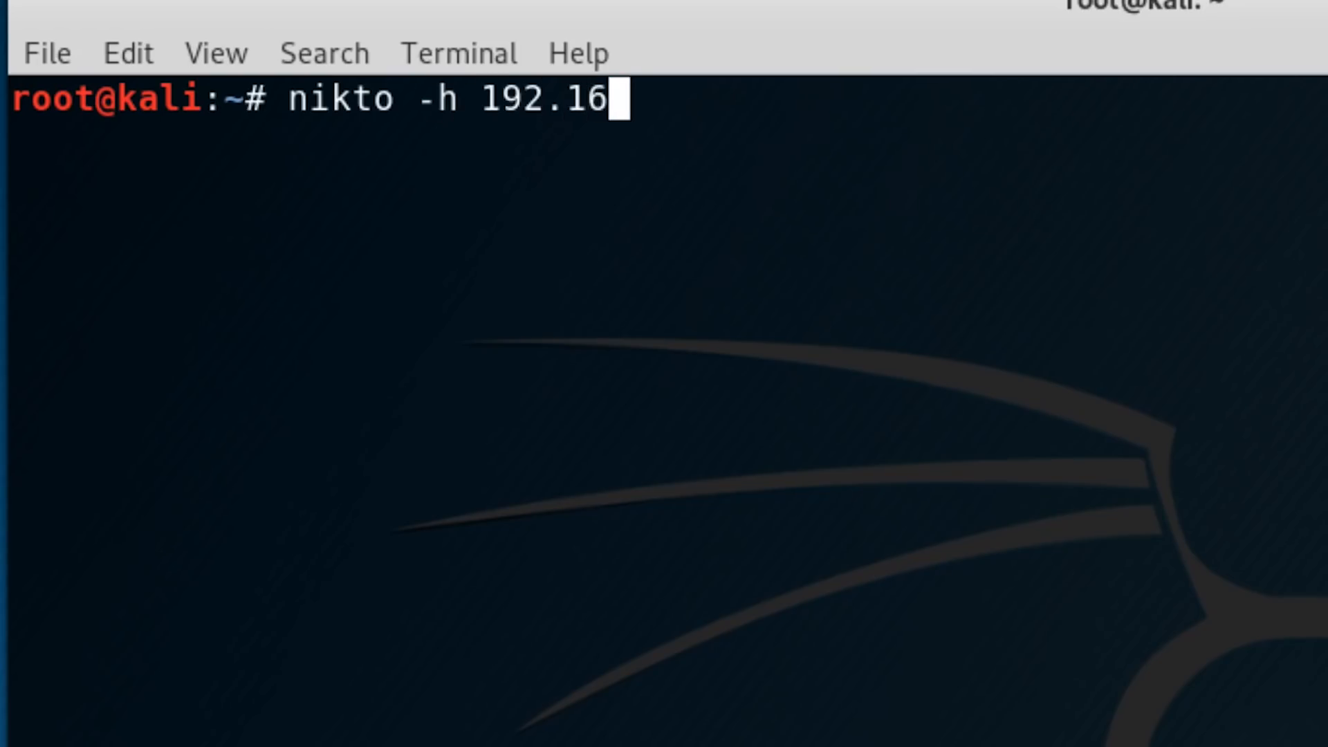
text(8.1.1)
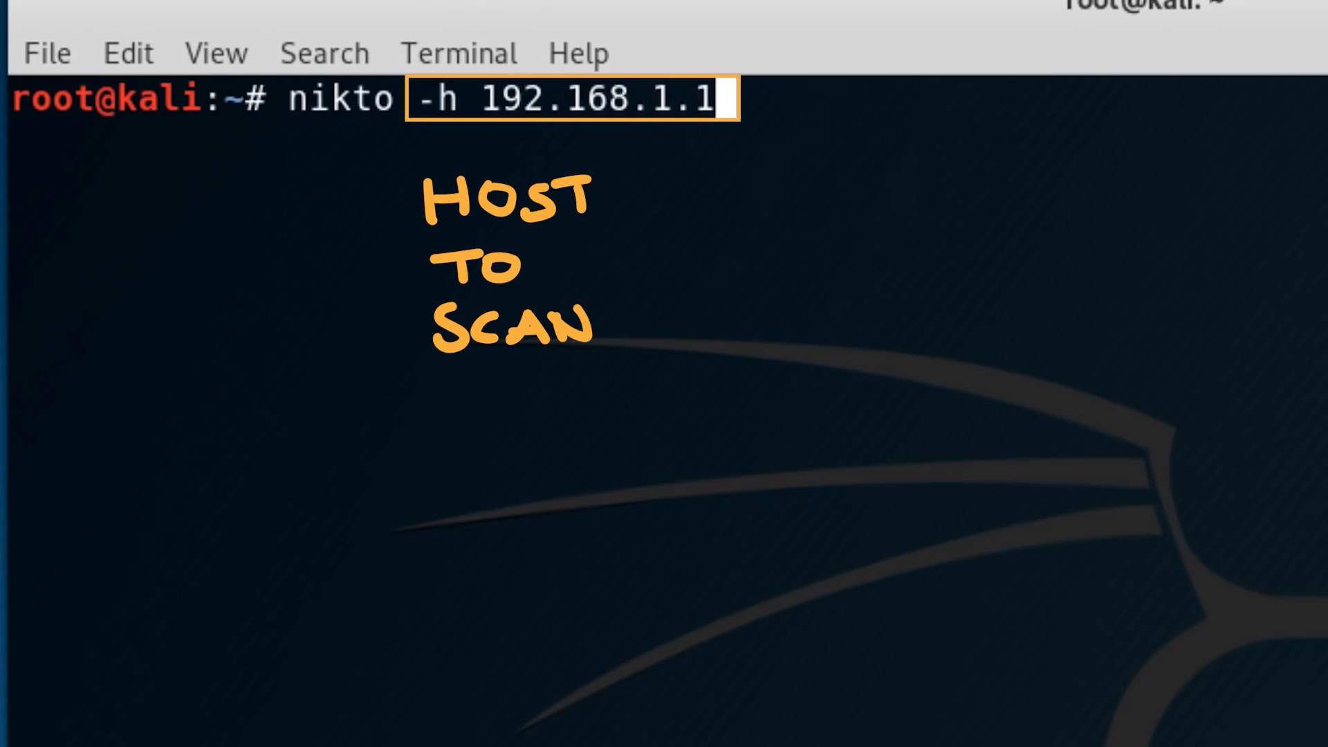
text(9 -no)
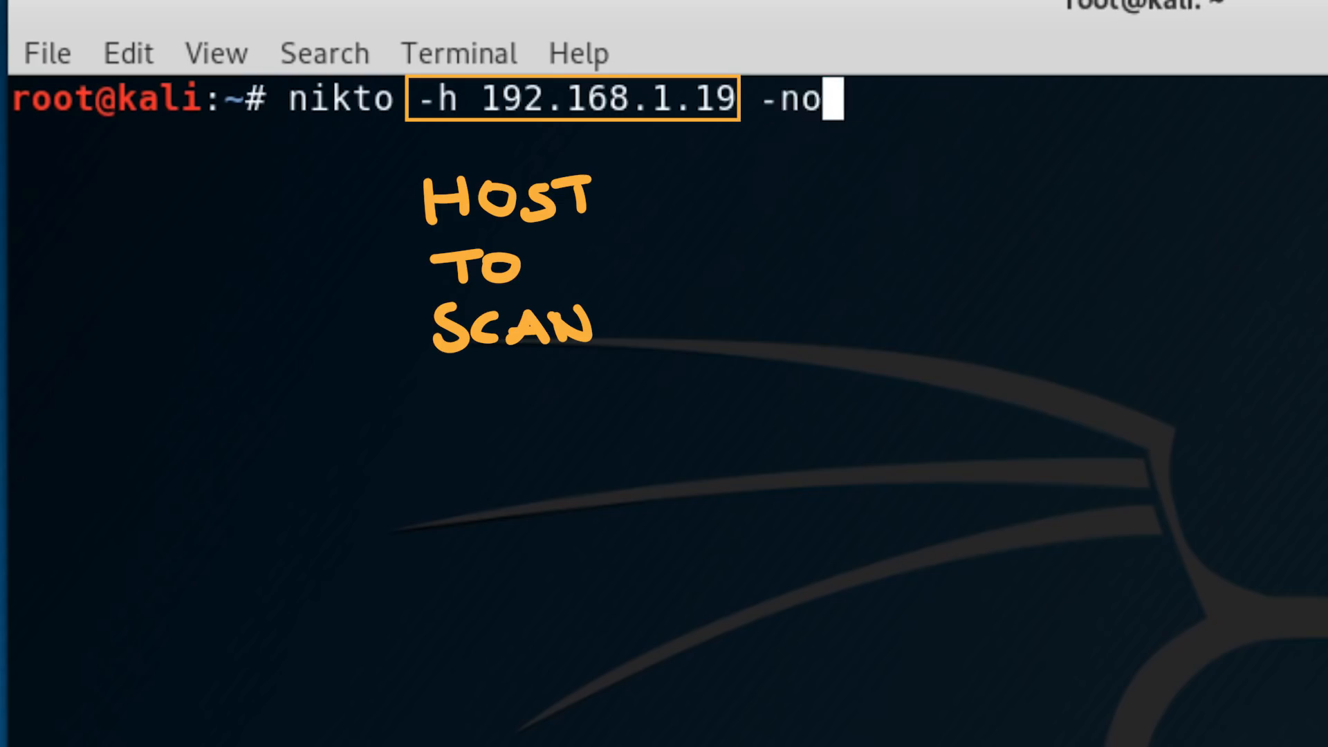
text(ssl)
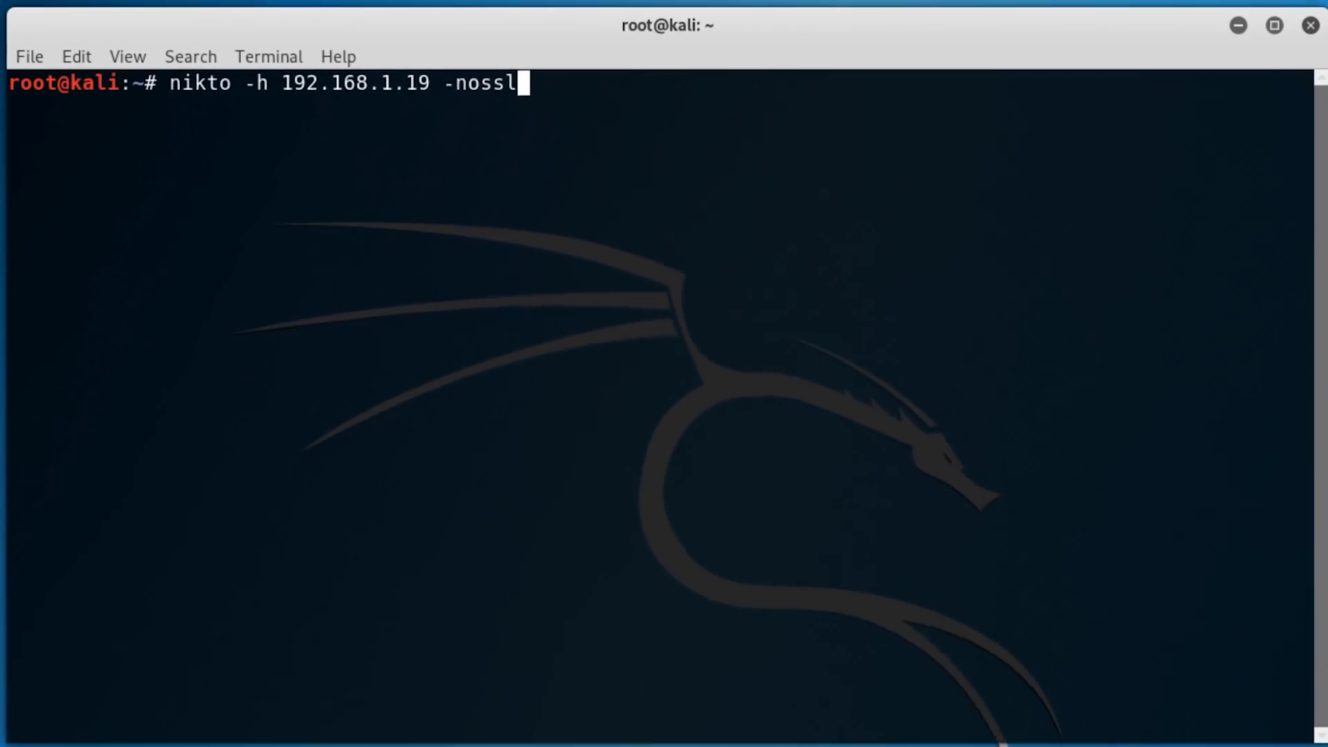
key(Return)
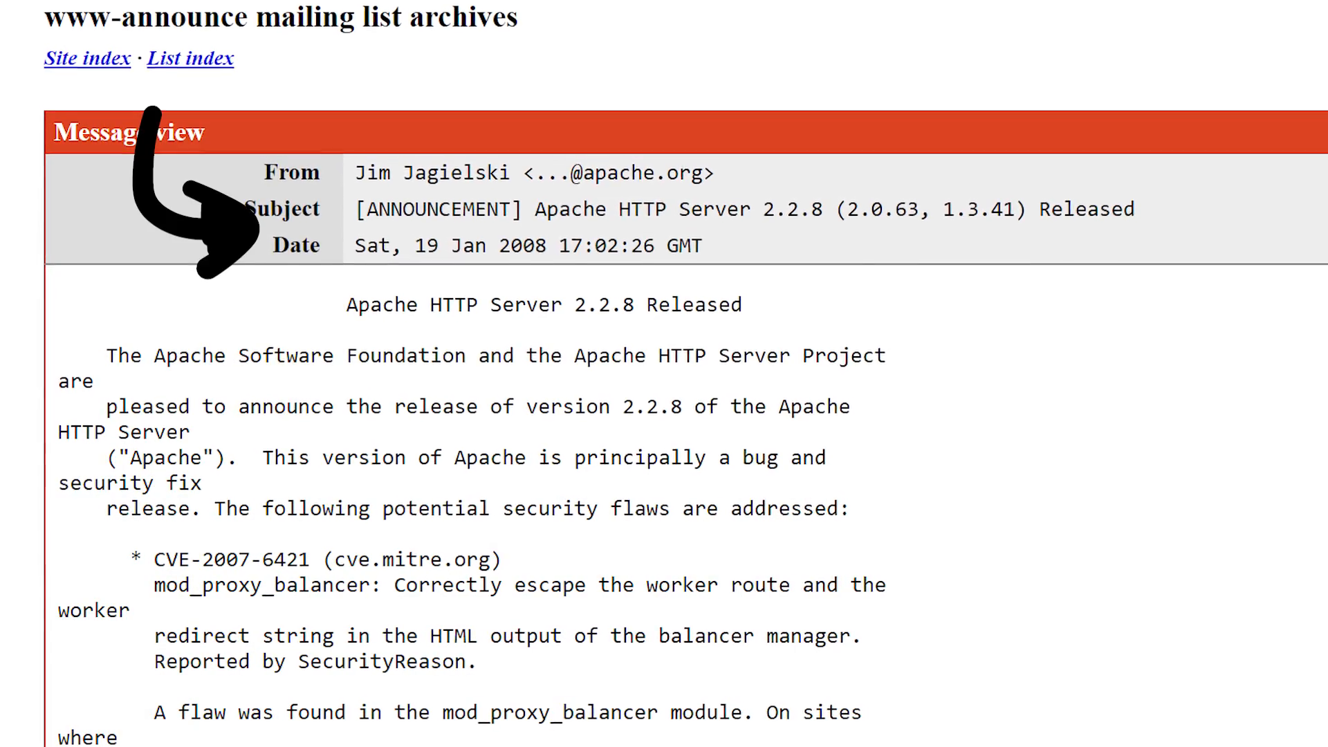
Scroll through the CVE Details list of known Apache HTTP Server vulnerabilities
scroll(down, 3)
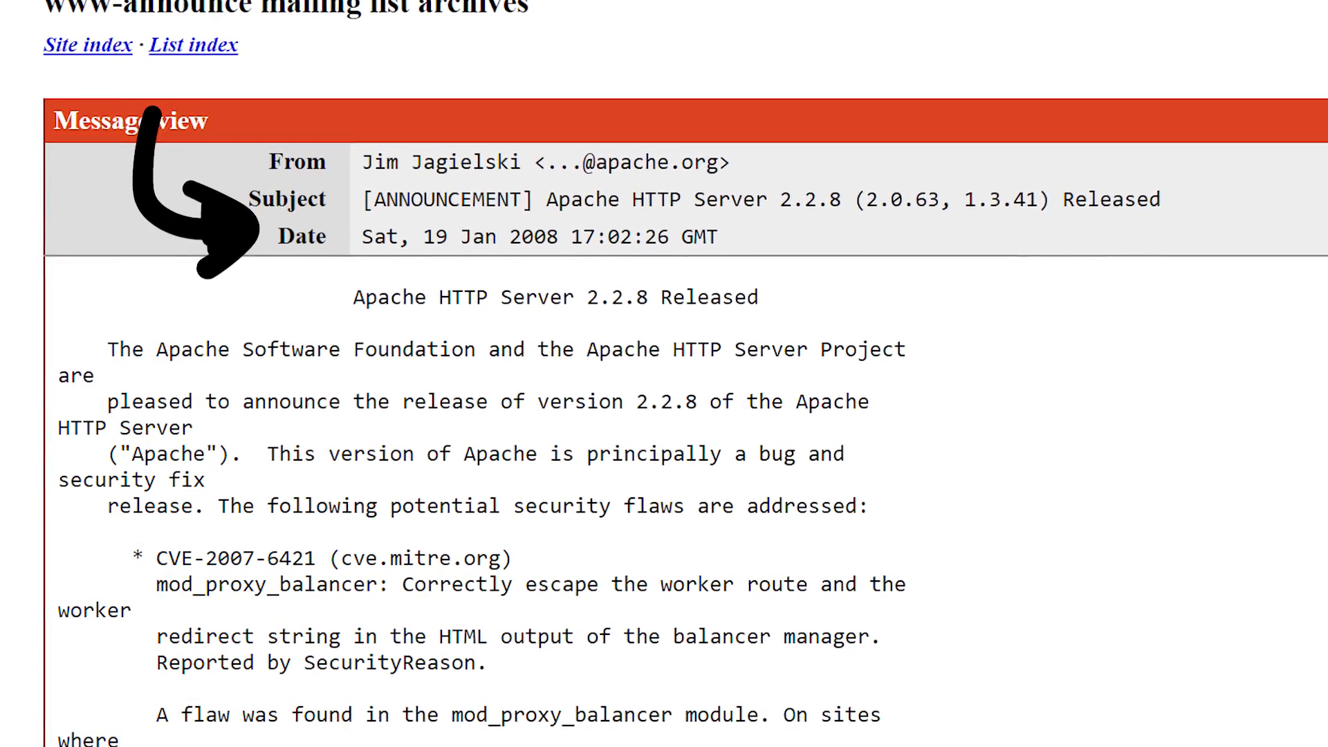
scroll(down, 3)
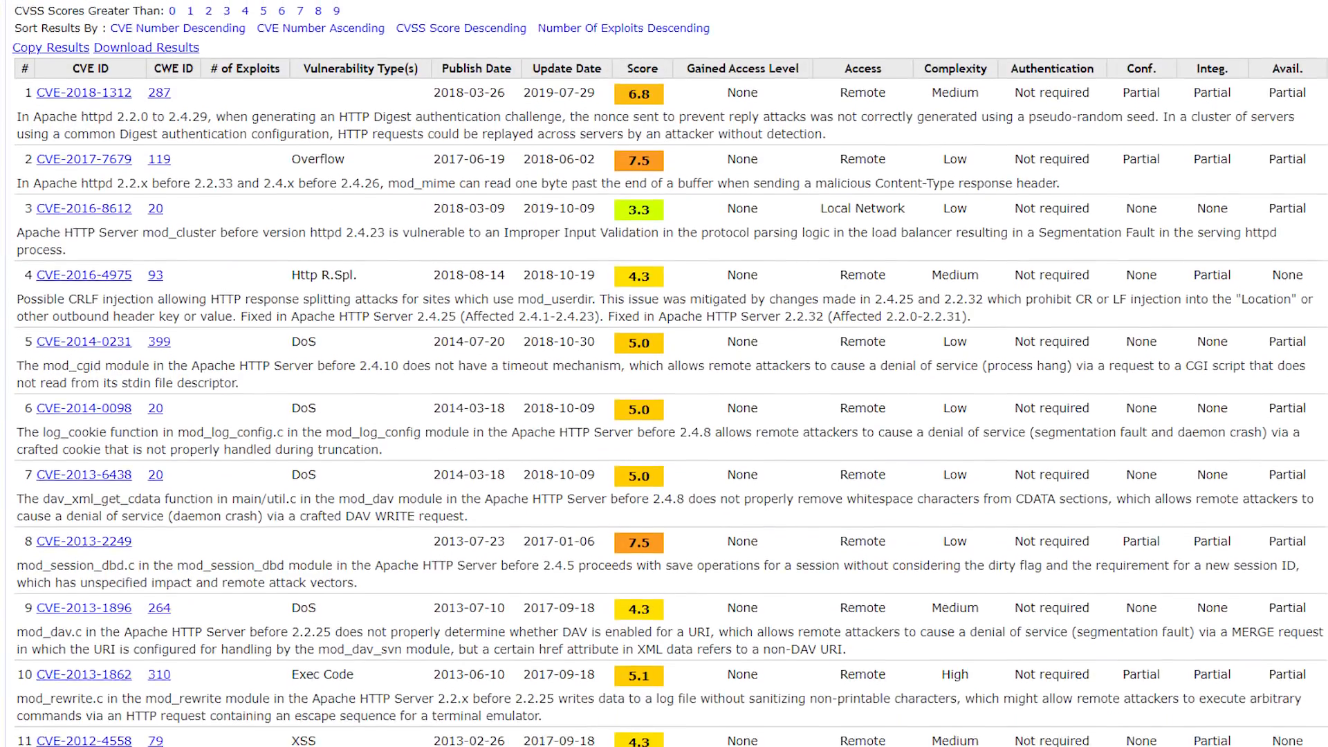
scroll(down, 3)
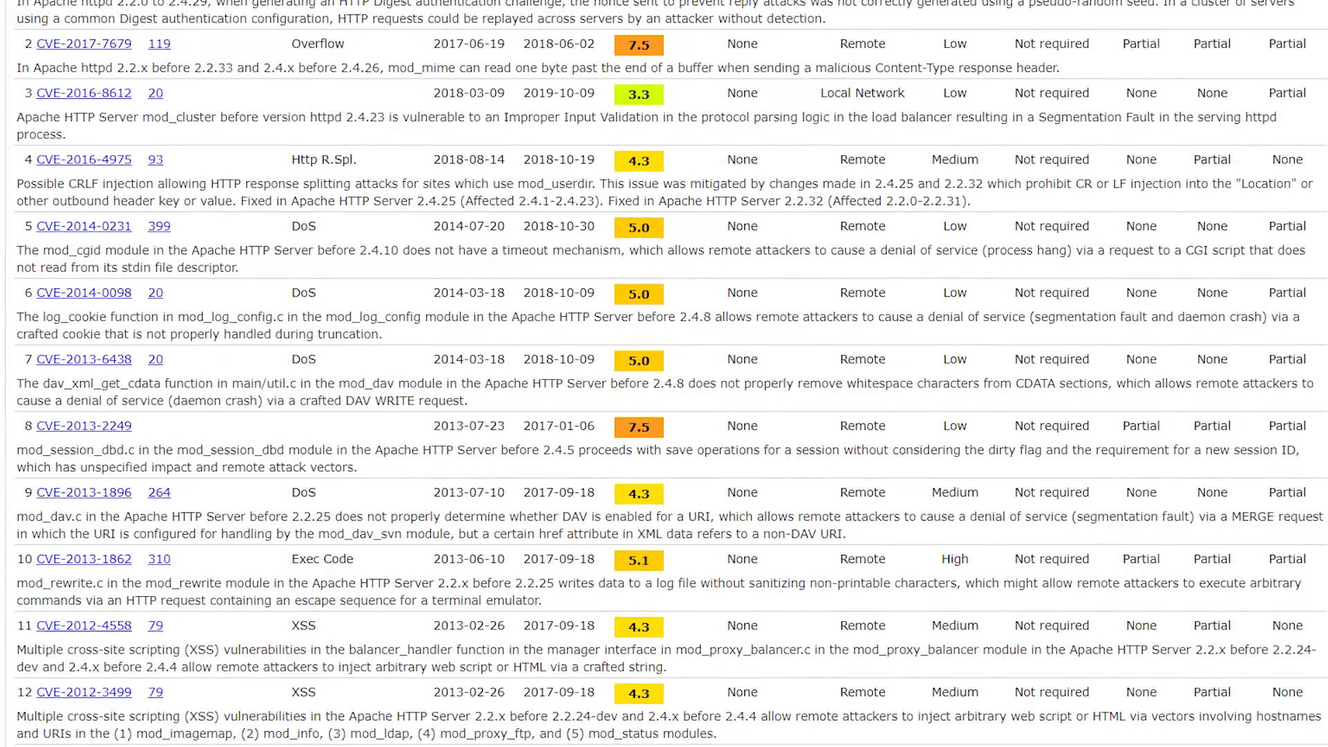
scroll(down, 3)
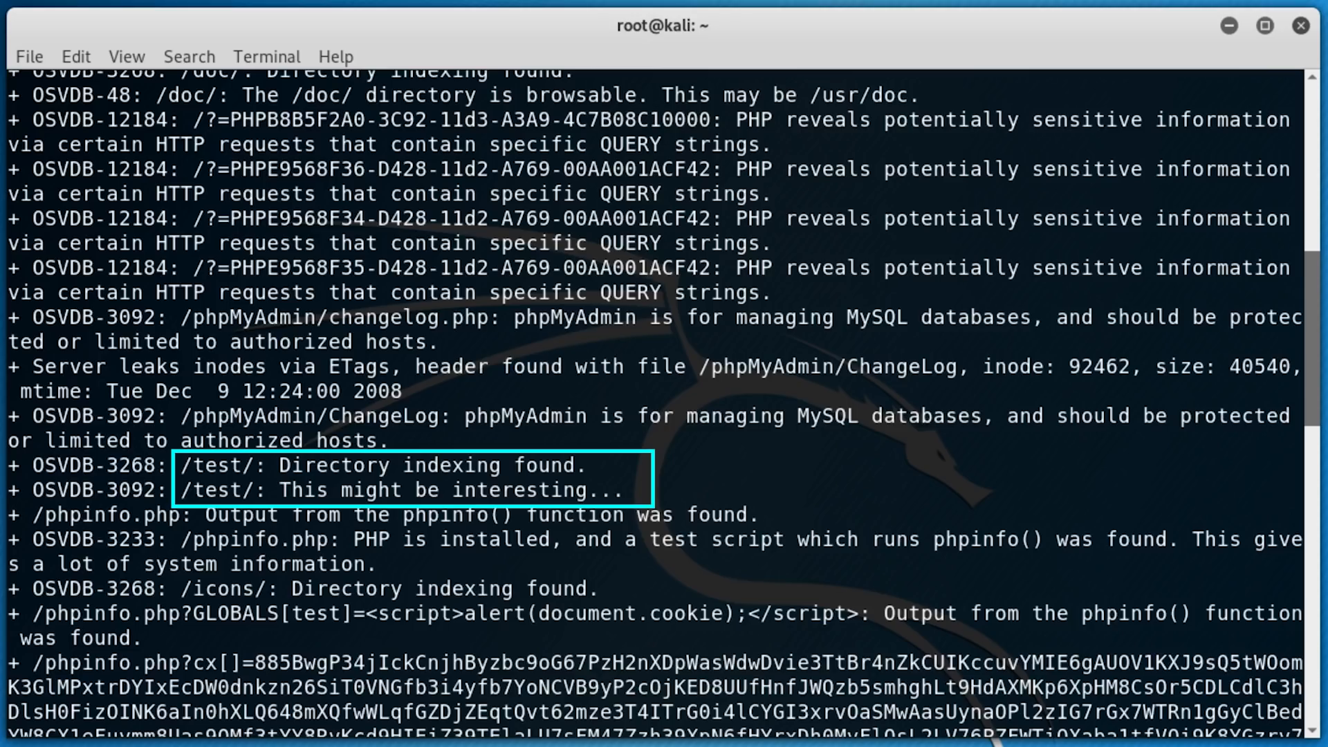
Bring up the Applications menu's 02 - Vulnerability Analysis tools list
click(73, 18)
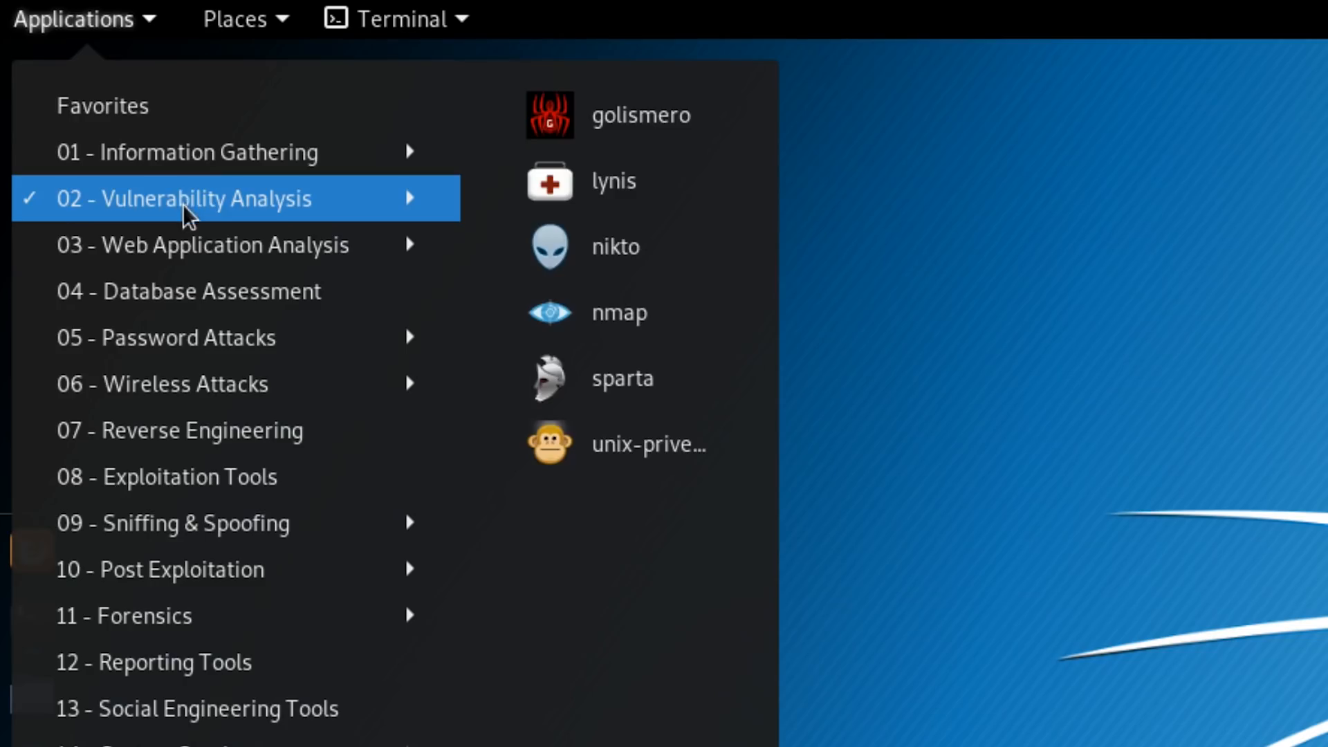
mouse_move(618, 313)
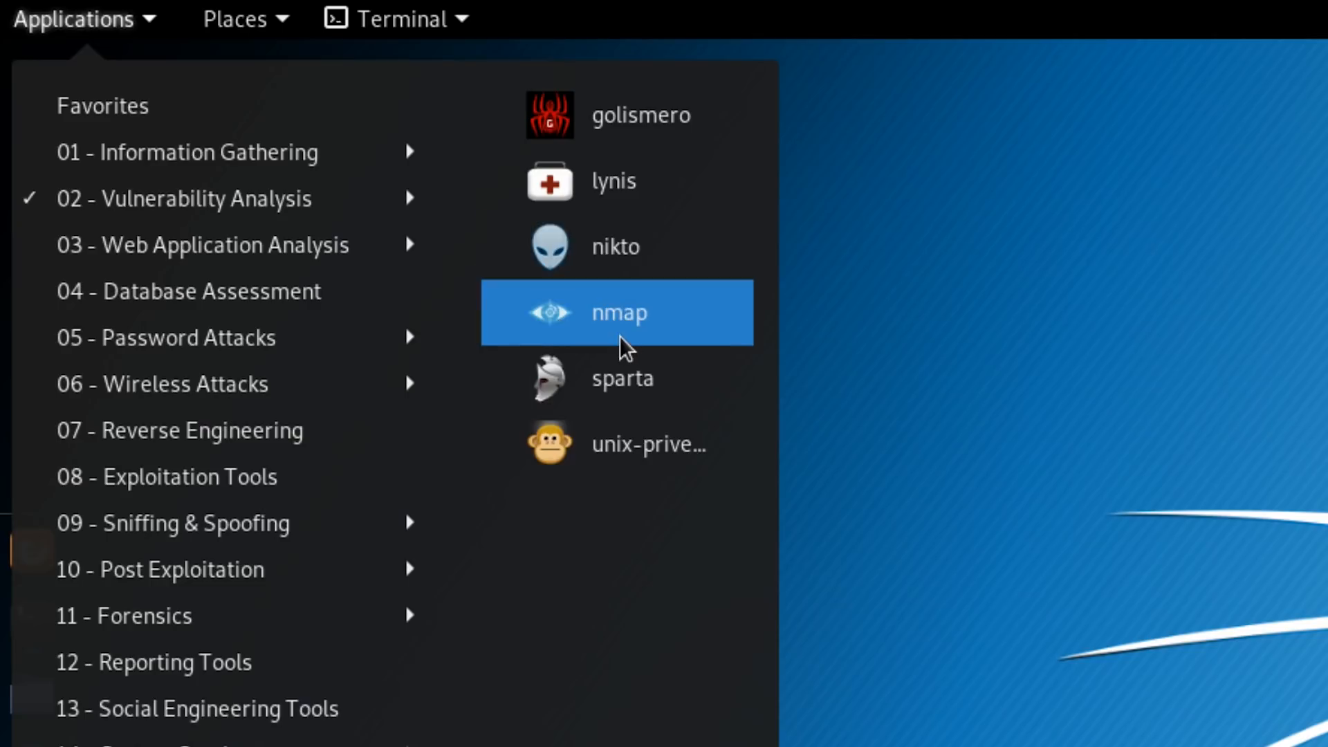
Launch Nmap from the menu and read its manual with 'man nmap'
click(617, 312)
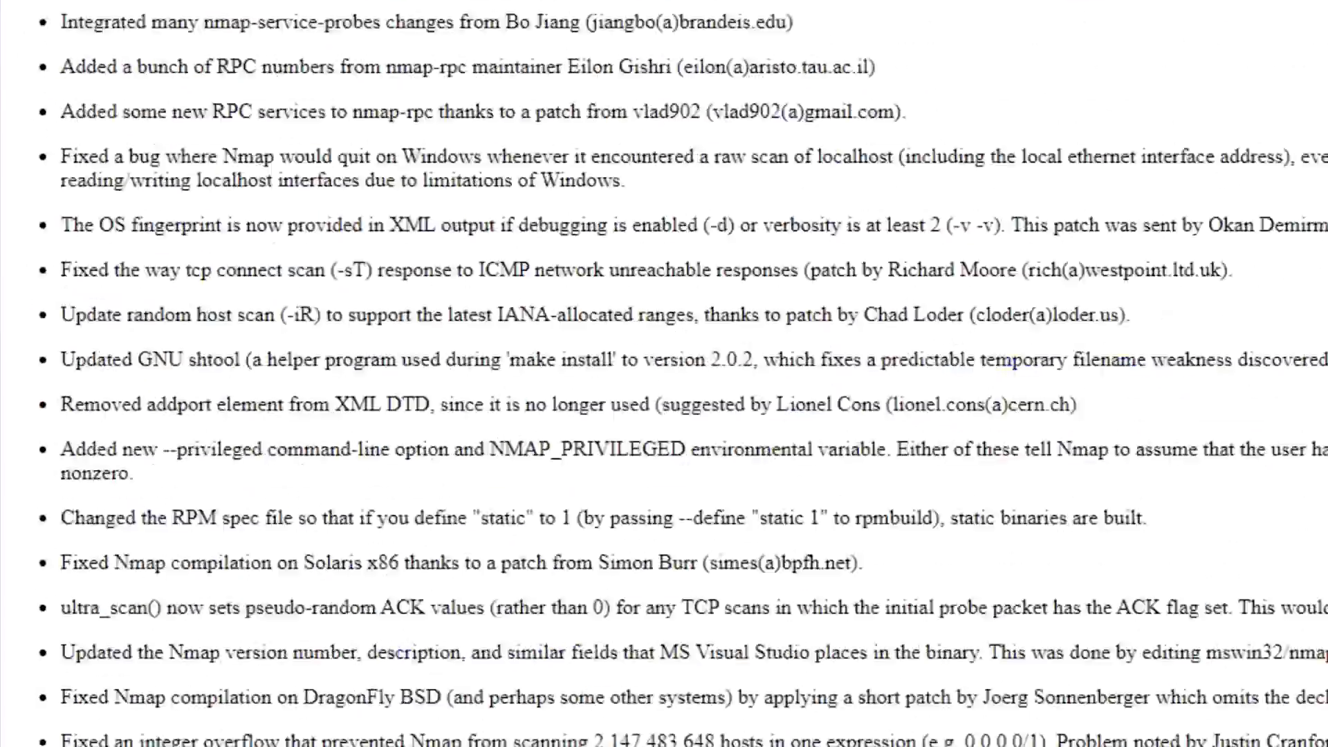
scroll(down, 3)
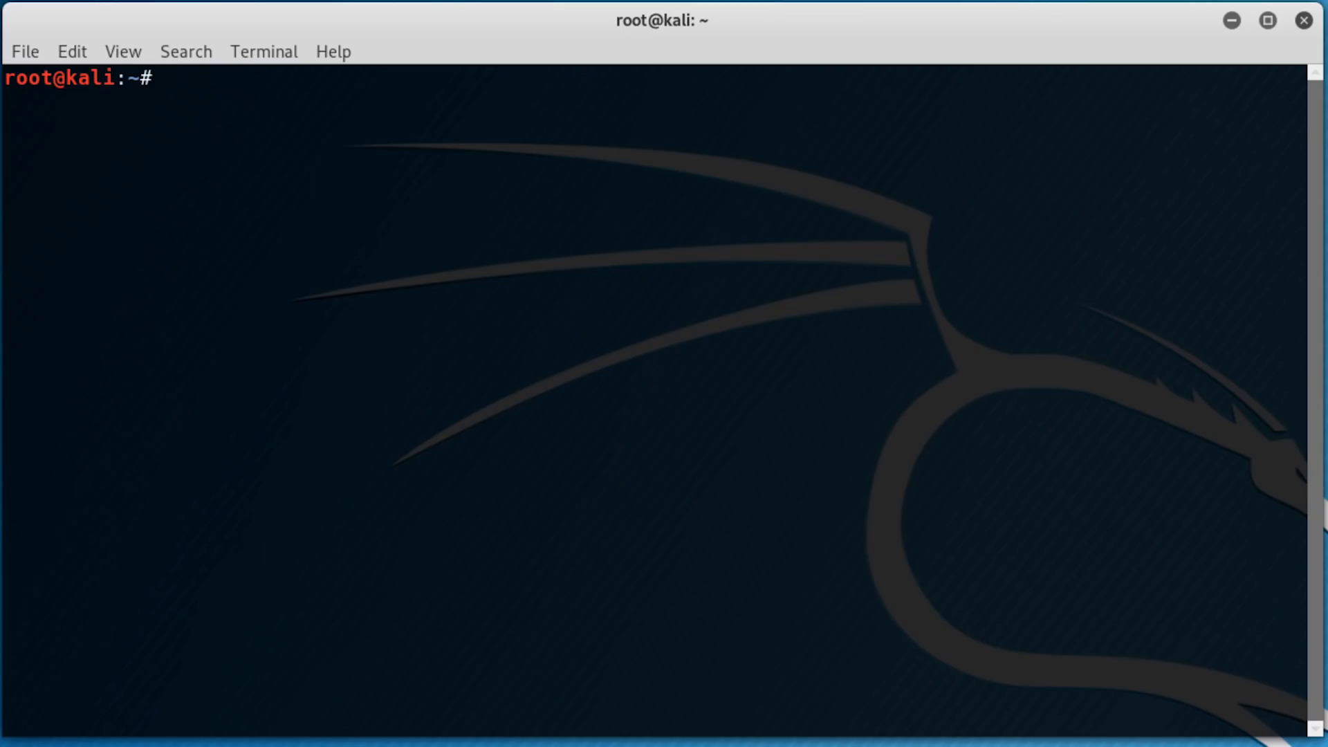
text(man nmap)
text(nmap -p80 -O)
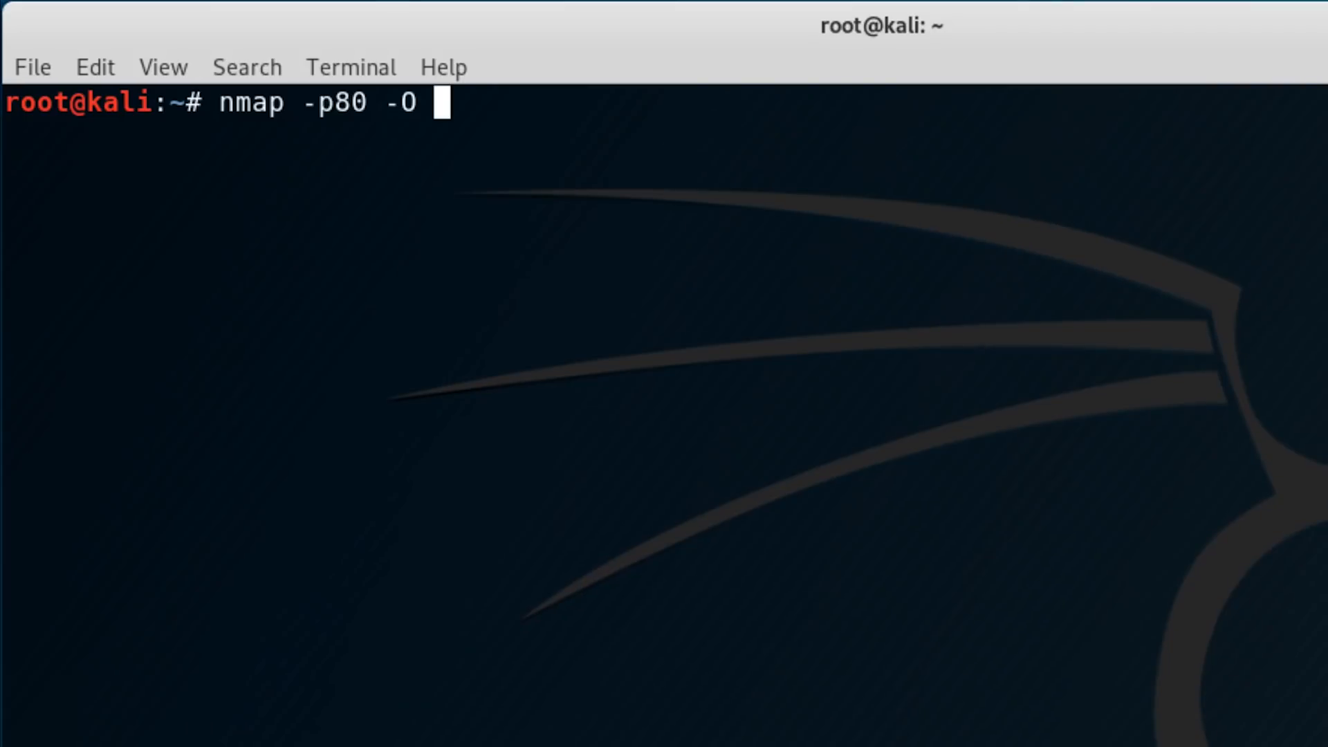
Target the nmap scan at 192.168.1.0/24 and pipe it through sed '/MAC/d' to drop MAC lines
text(192.168)
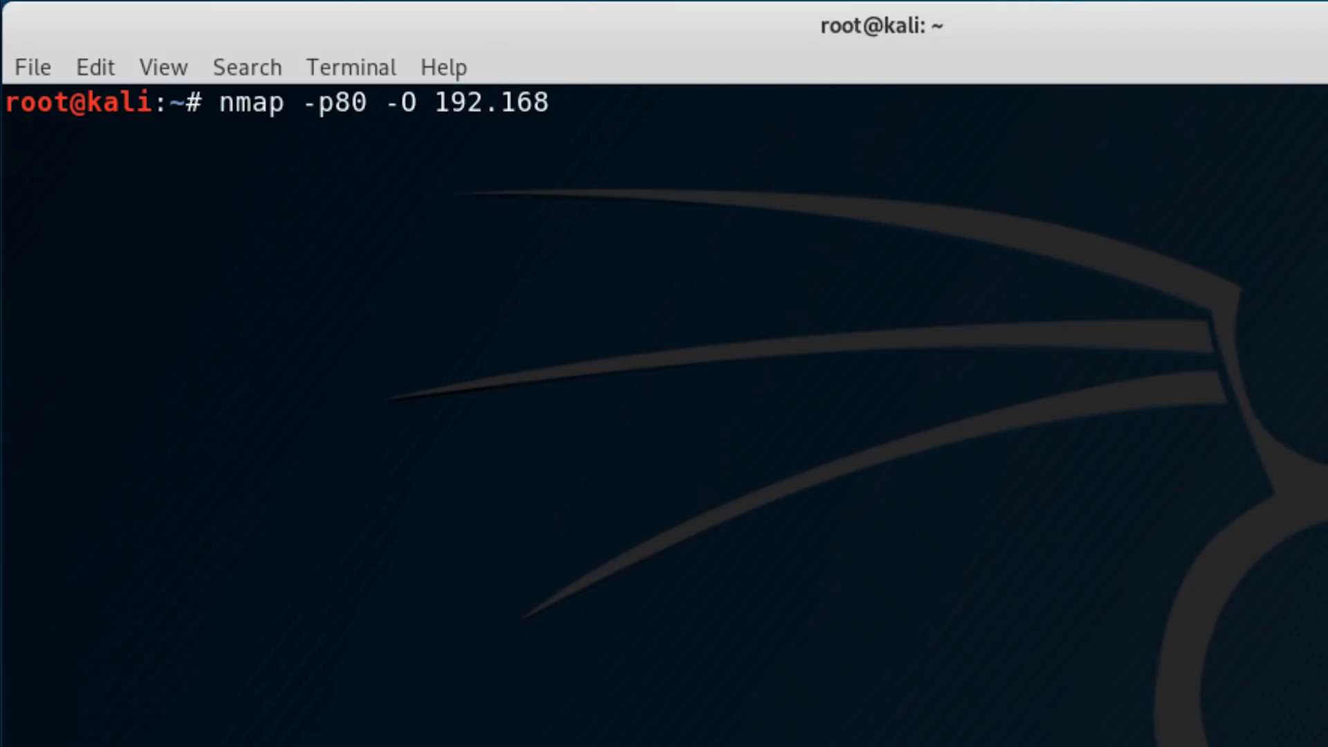
text(.1.0/24)
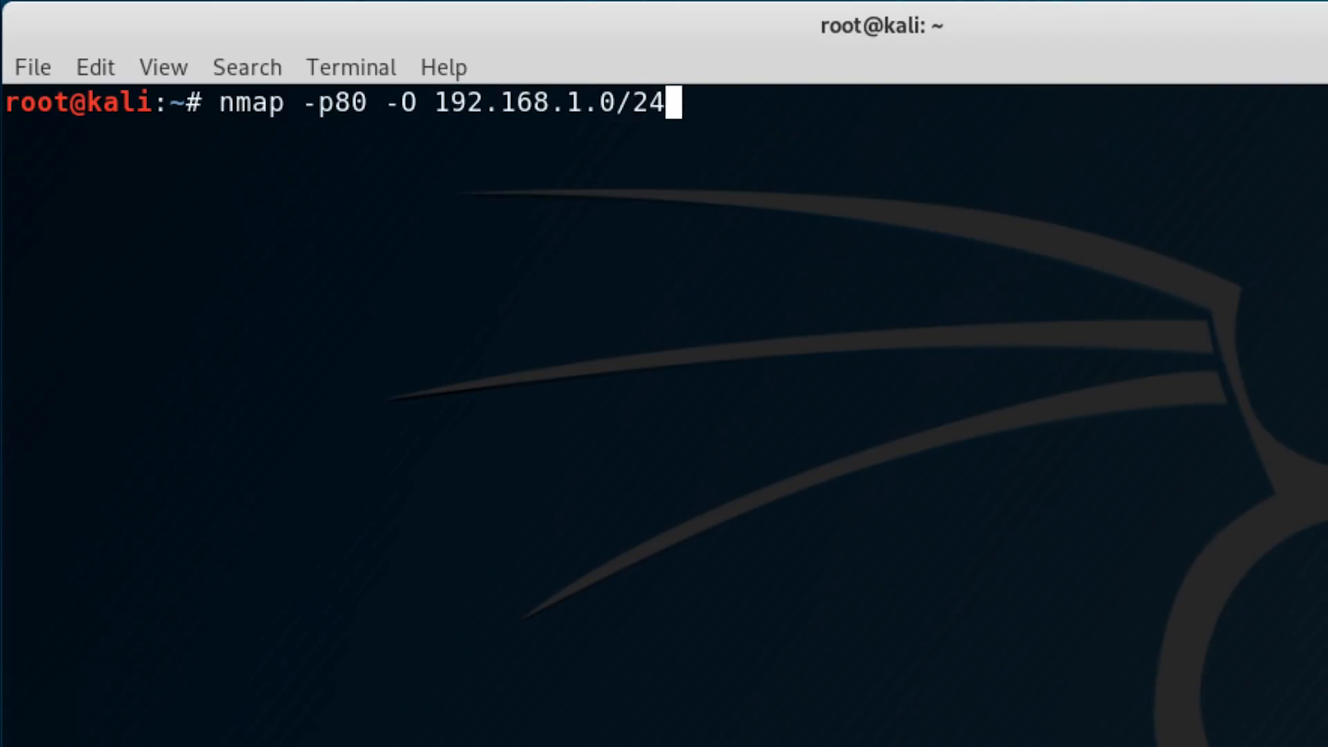
text(| sed '/MAC/d')
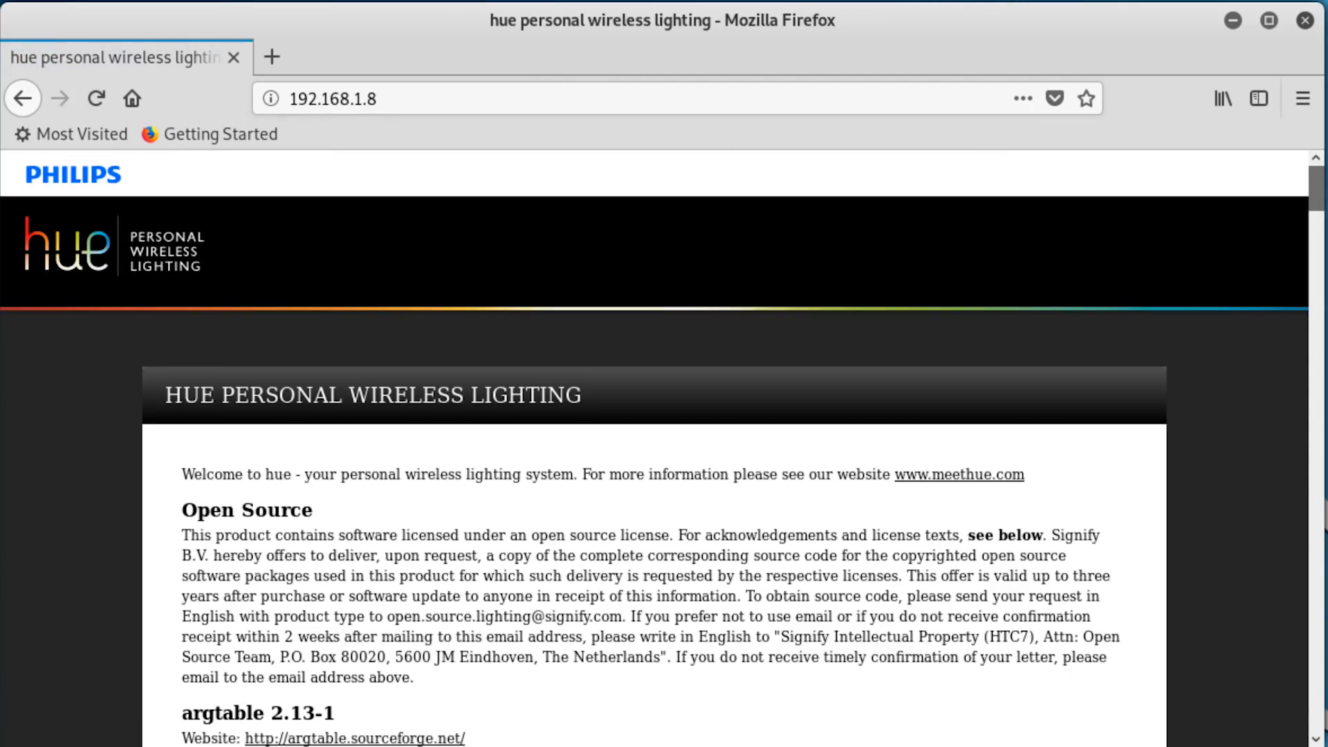
Scroll down the Philips Hue page at 192.168.1.8 to its open-source license list
scroll(down, 3)
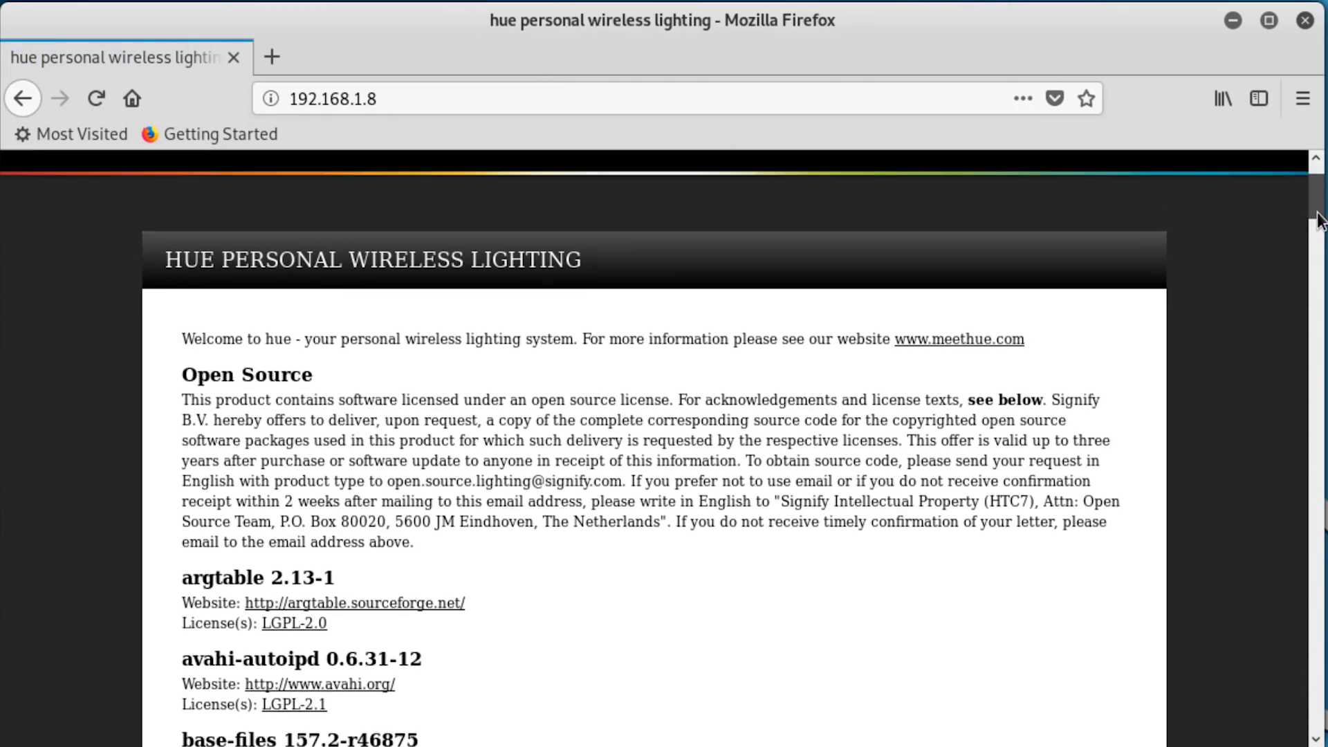
scroll(down, 3)
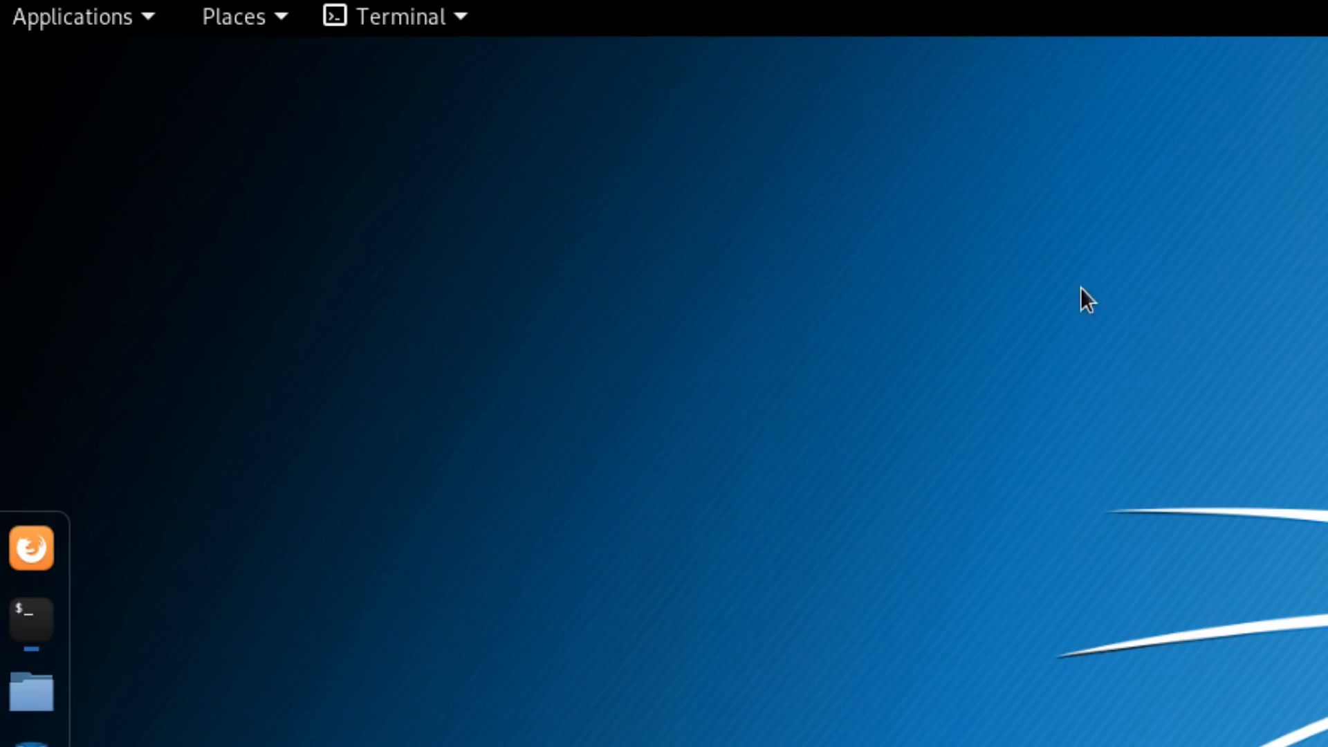
Start SPARTA from Applications > 02 - Vulnerability Analysis with a new untitled project
click(73, 16)
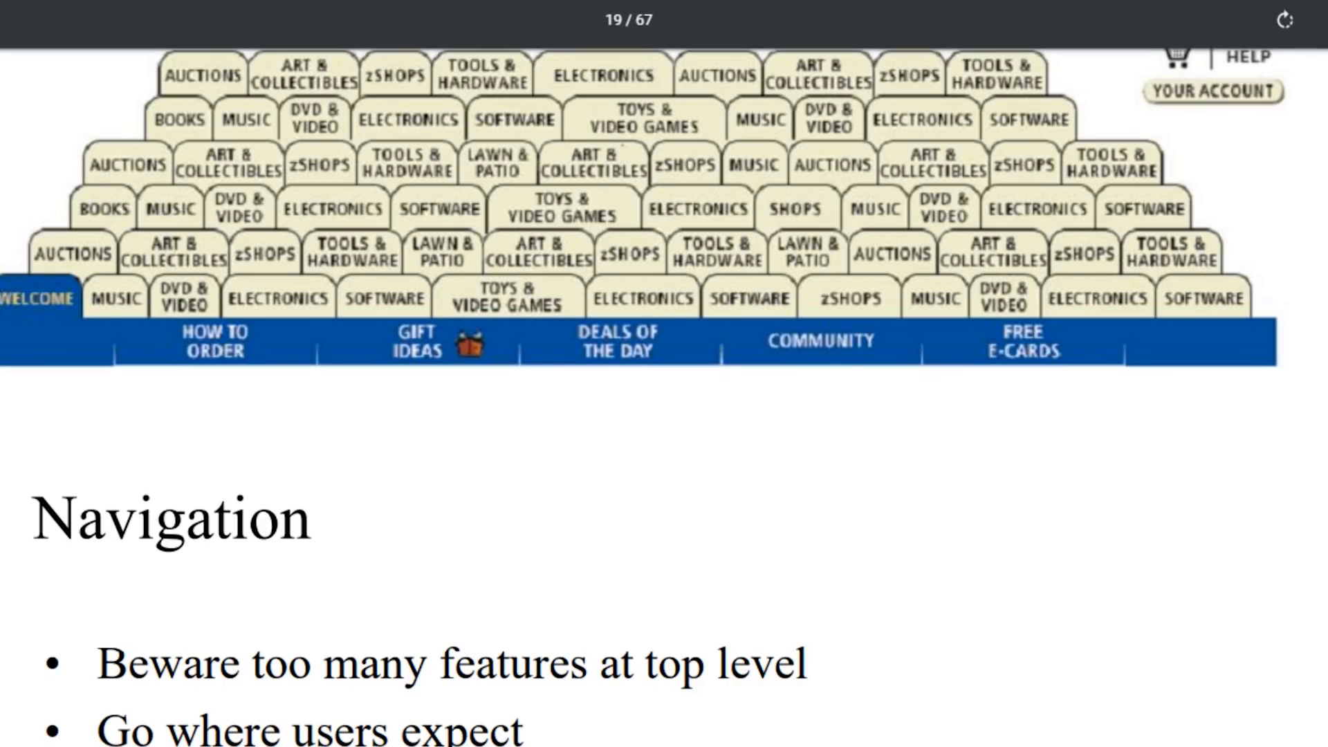
key(Right)
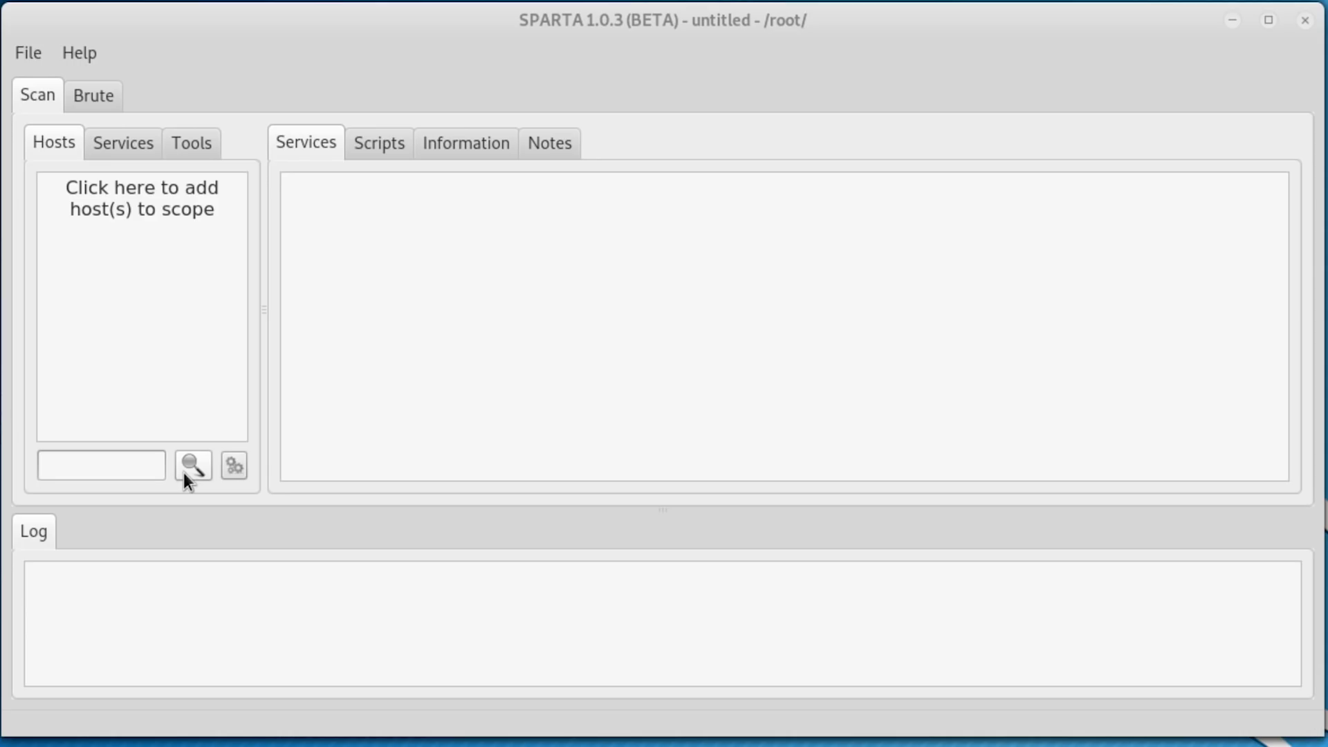
mouse_move(168, 277)
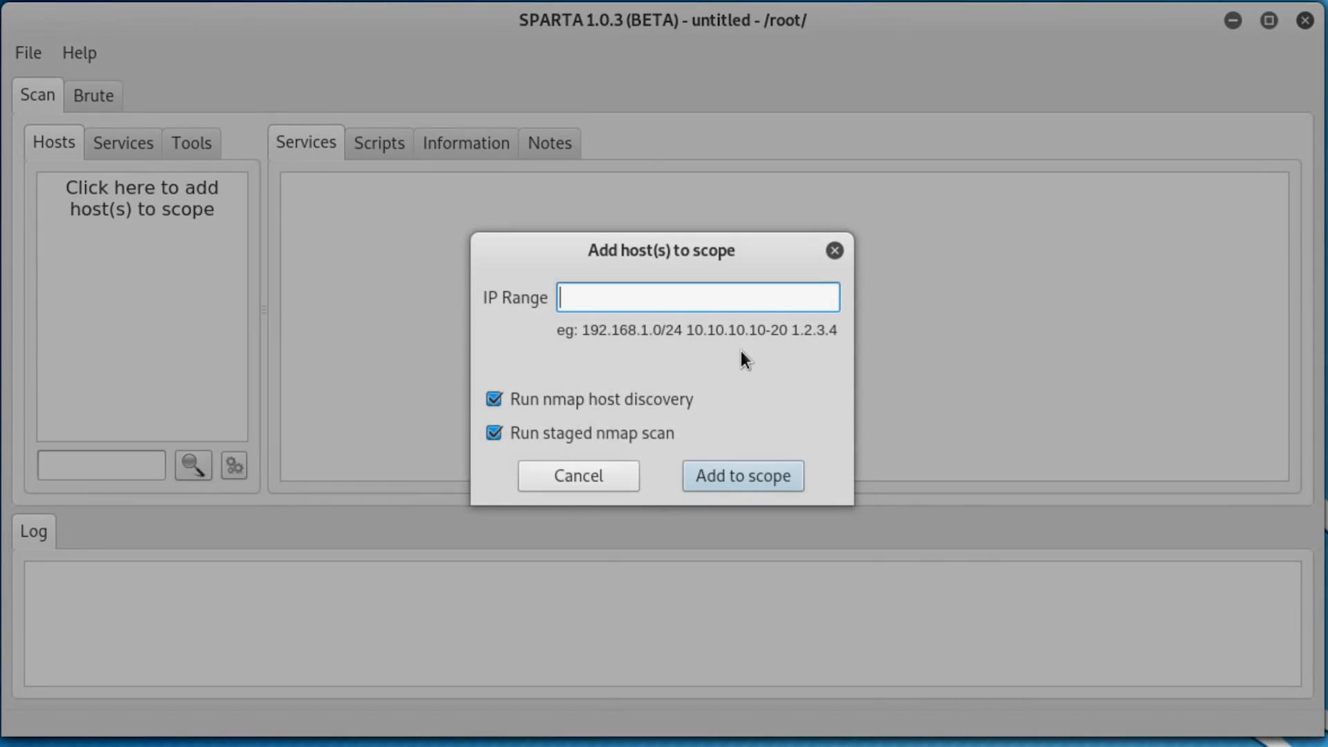
Add the 192.168.1.0/24 IP range to SPARTA's scope to start host discovery
text(192.168.1.0)
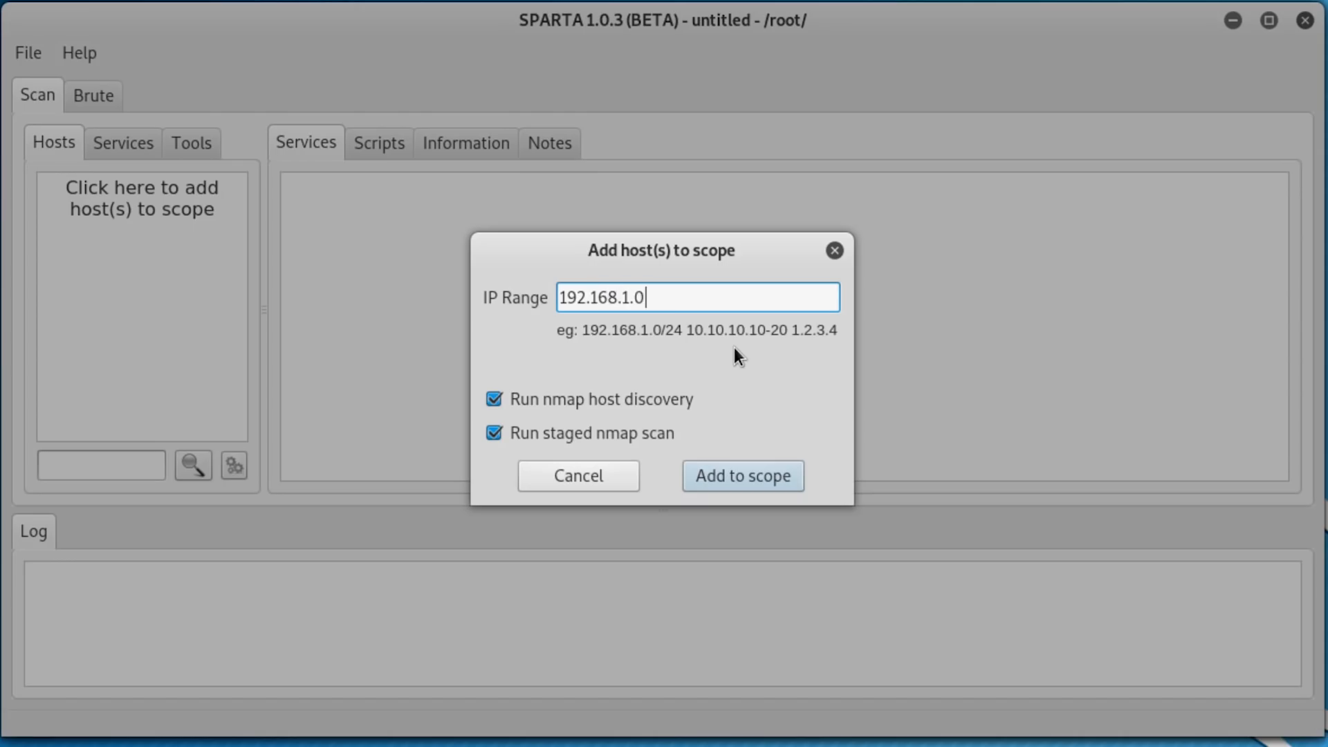
text(/24)
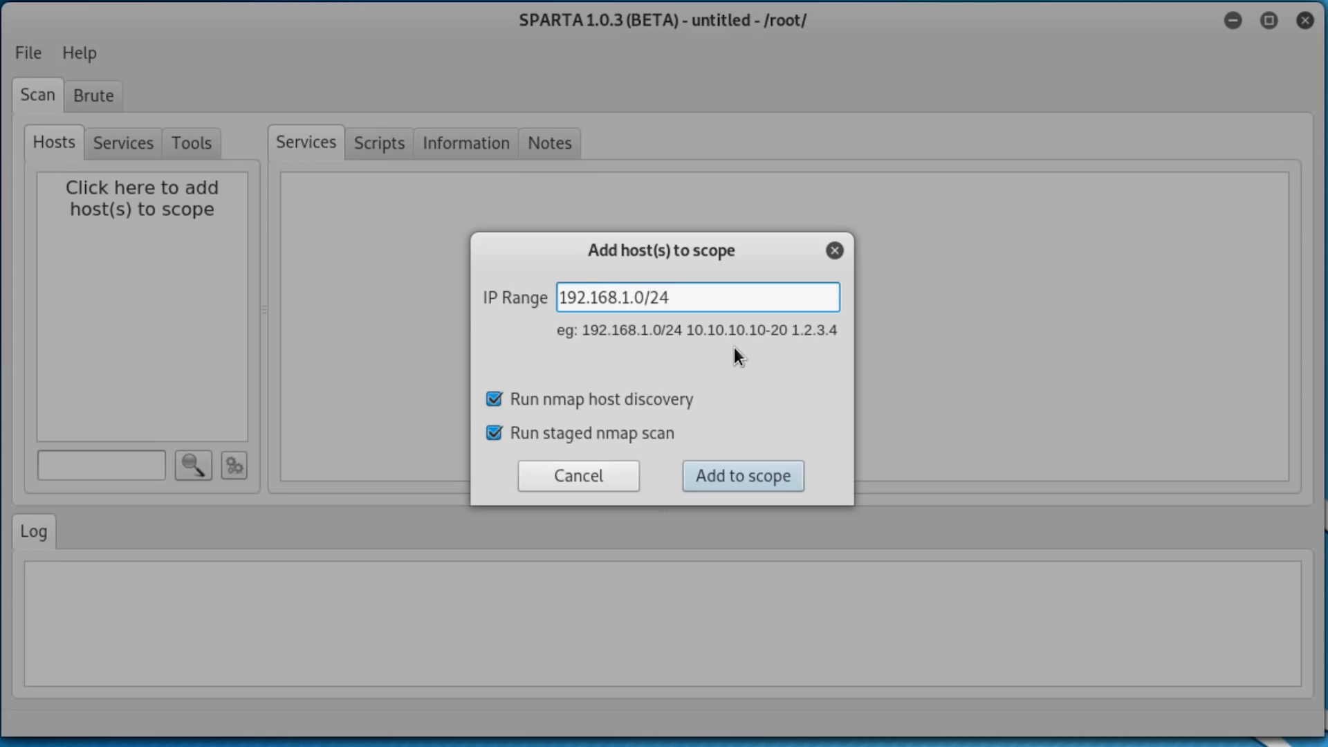
click(742, 475)
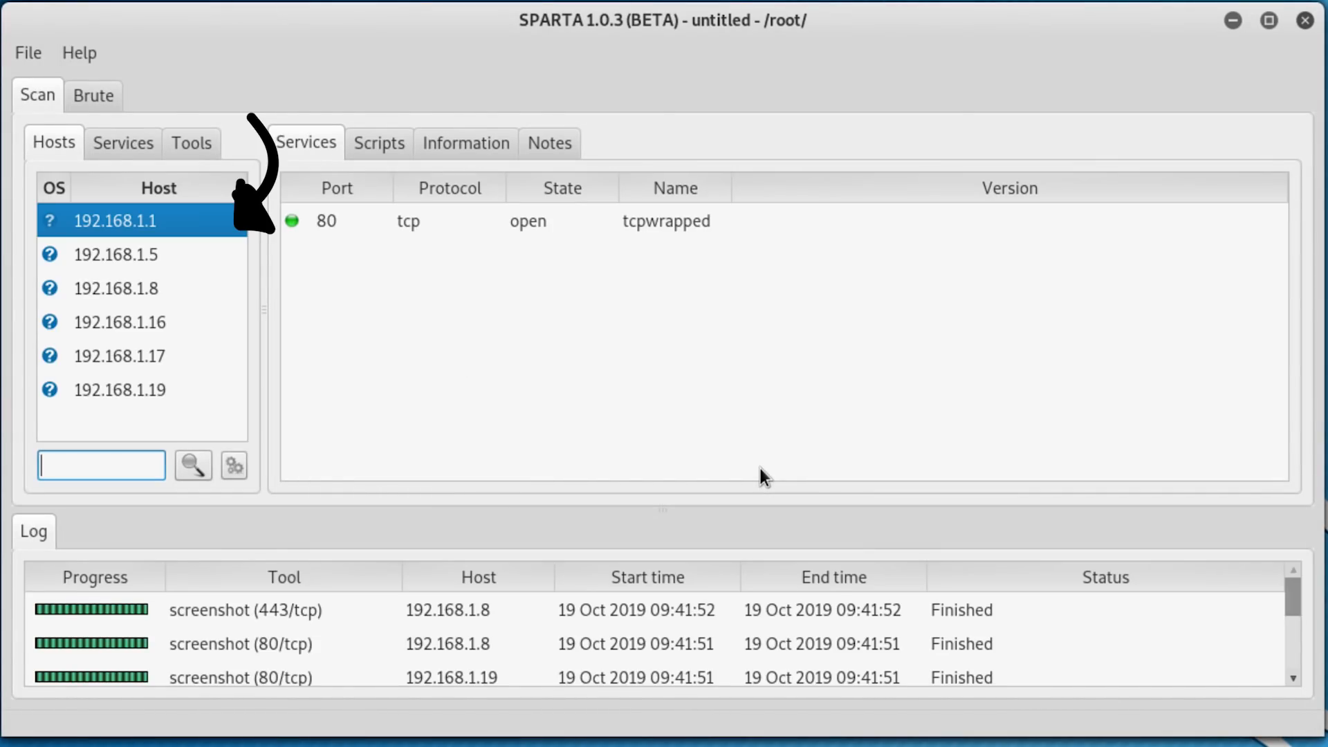
View host 192.168.1.19's nikto (80/tcp) results and its captured Metasploitable2 web page screenshot
click(123, 143)
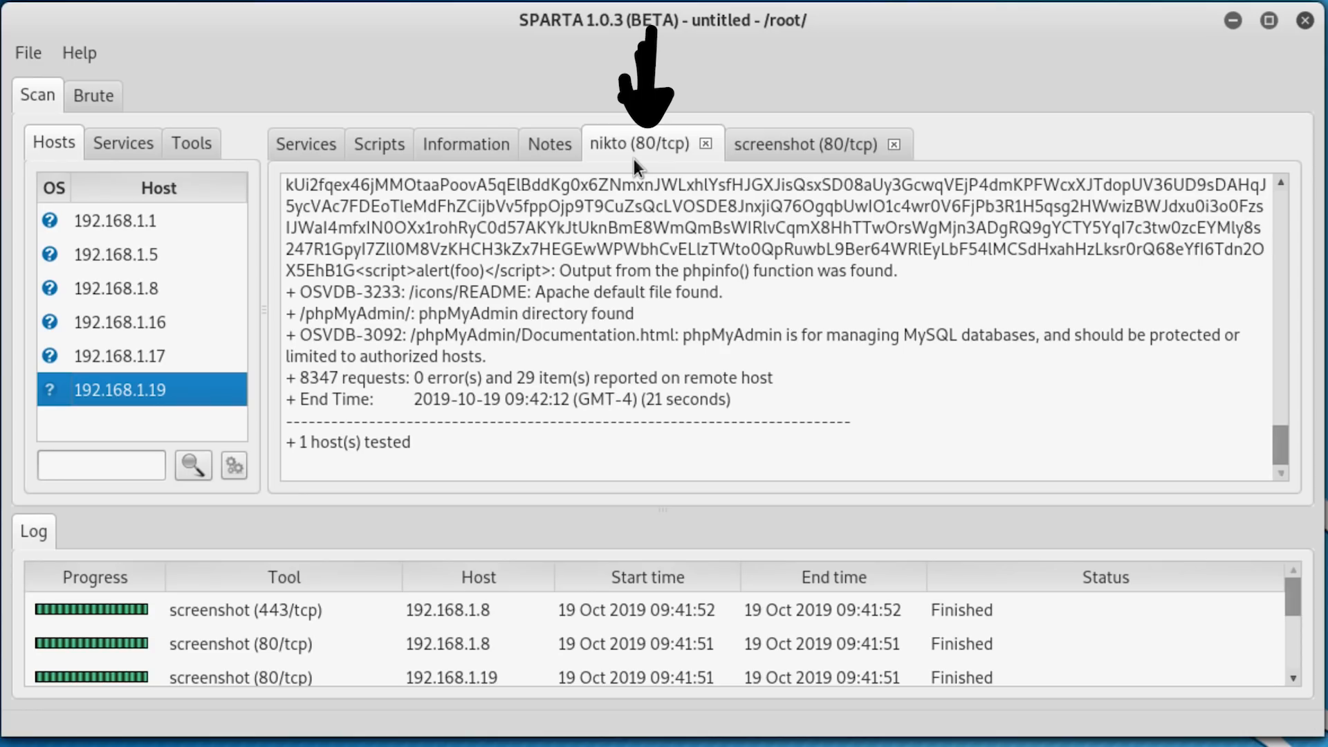
click(802, 143)
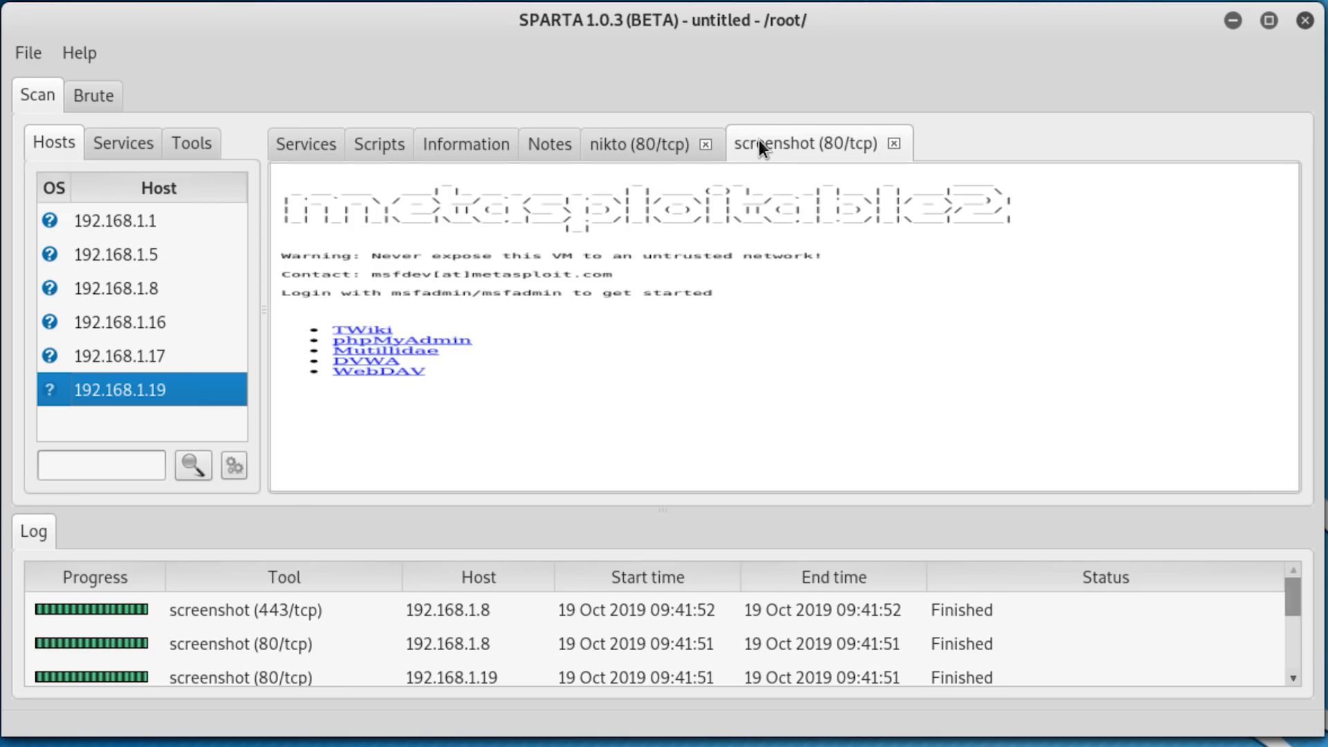
click(71, 18)
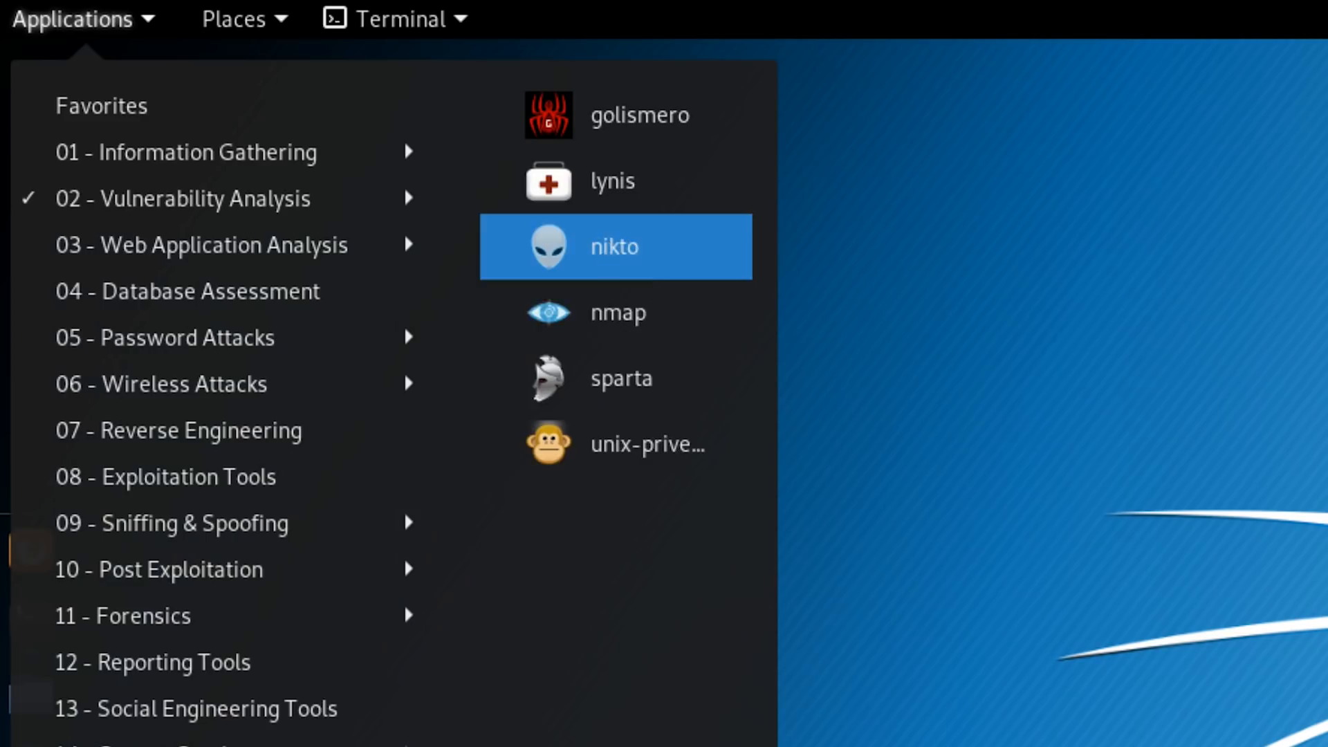
mouse_move(647, 444)
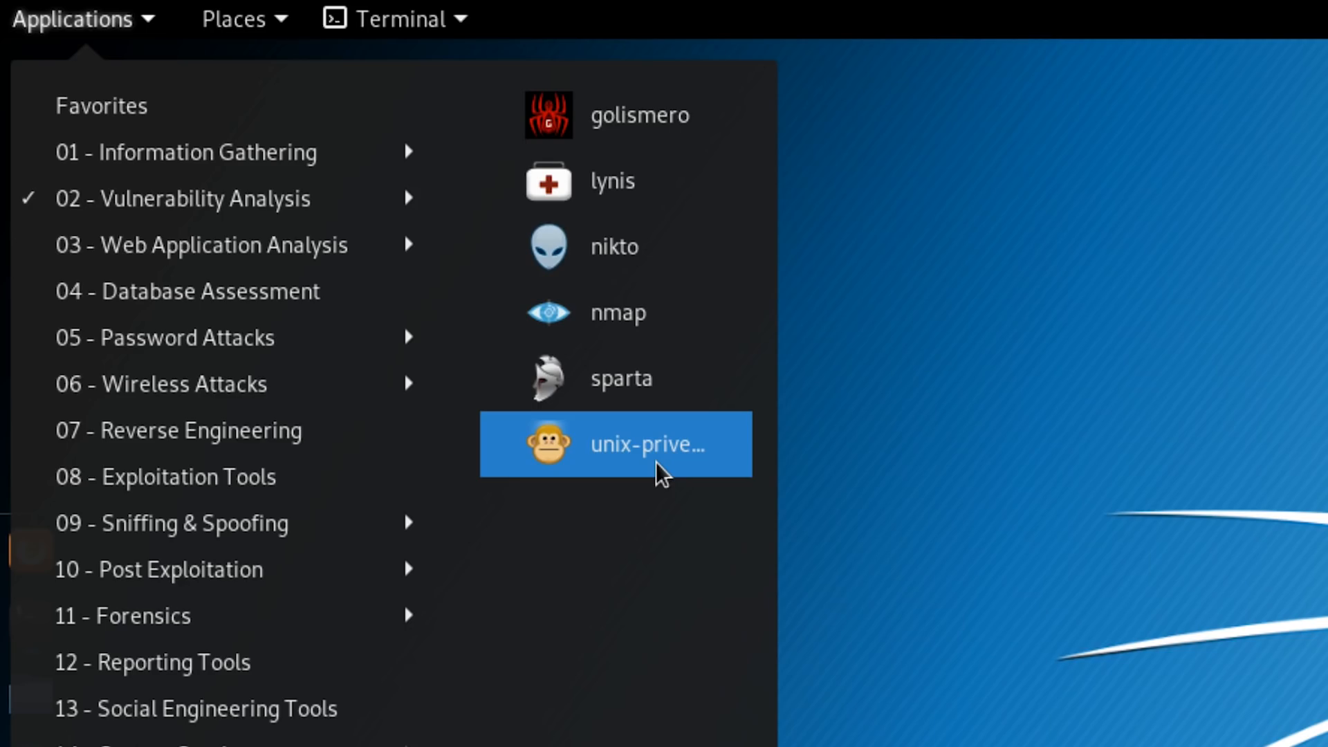
Launch unix-privesc-check from the 02 - Vulnerability Analysis menu into a root terminal
click(648, 444)
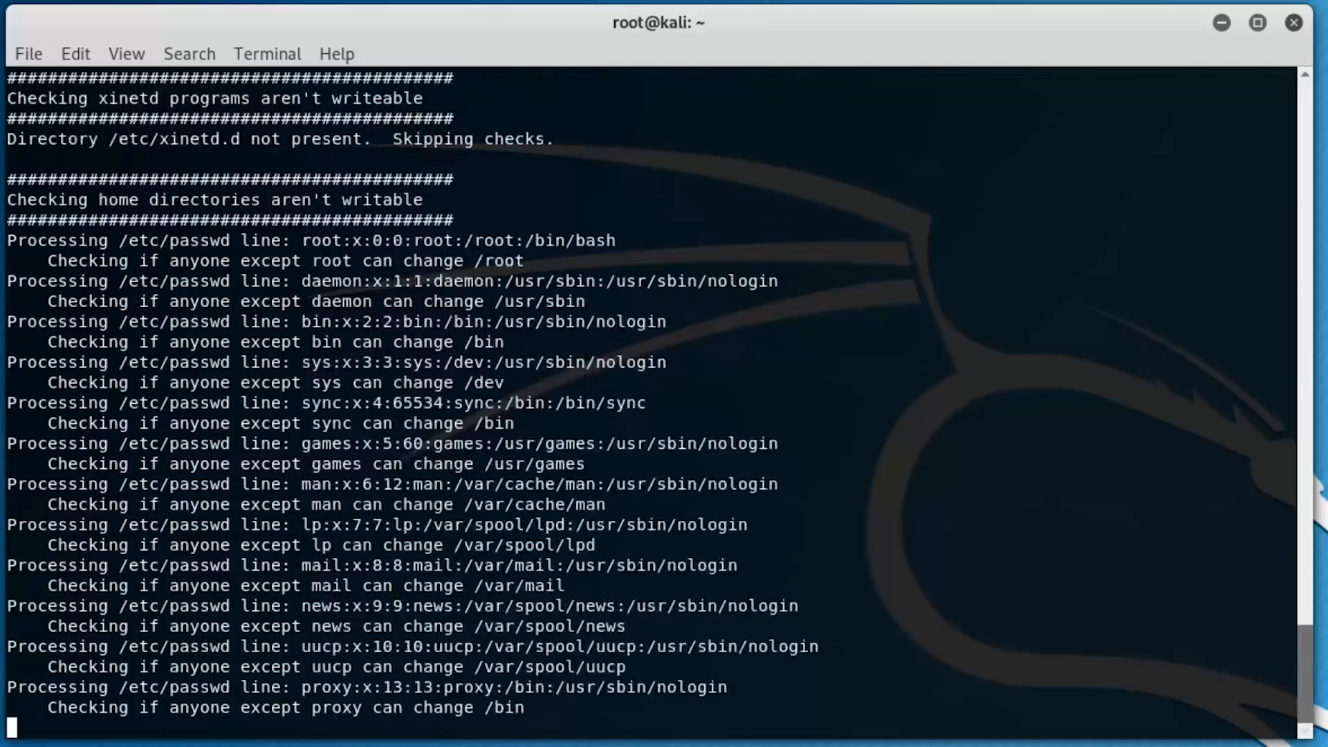
Scroll through the unix-privesc-check output until the run finishes at the root prompt
scroll(down, 3)
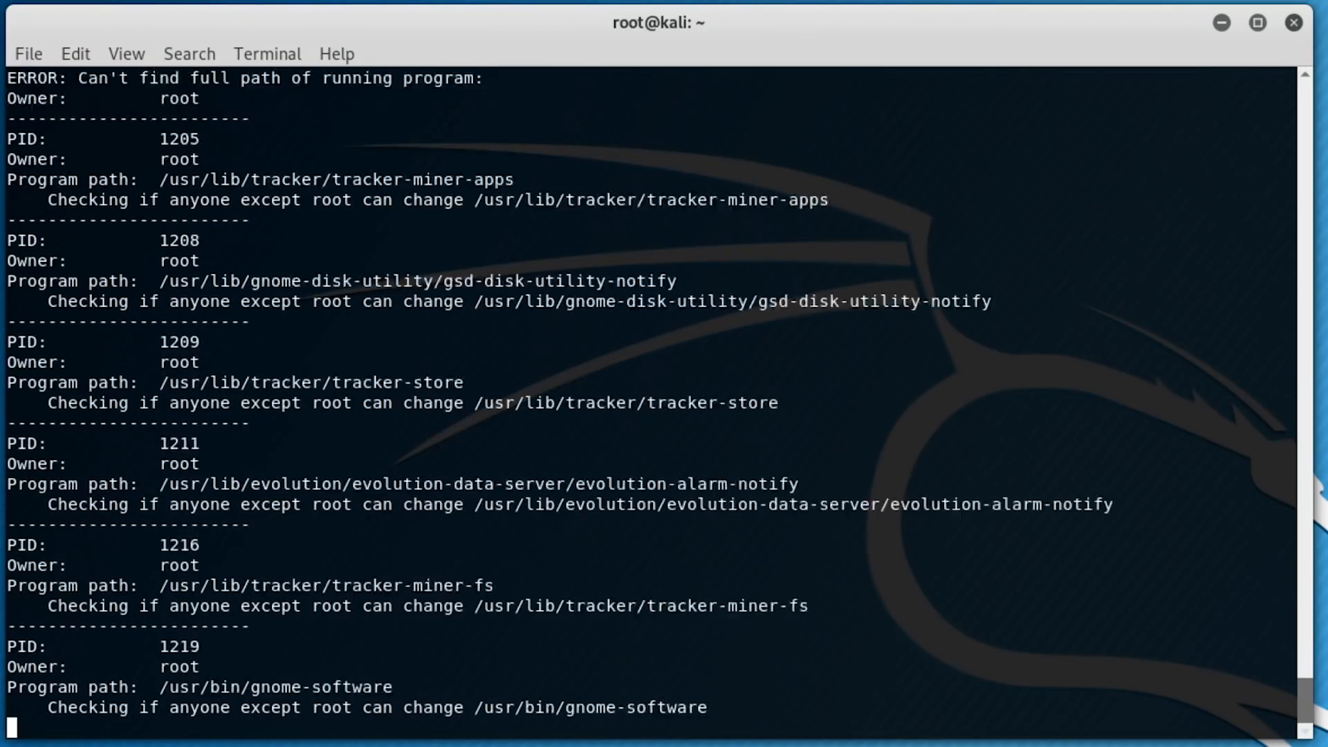
scroll(down, 3)
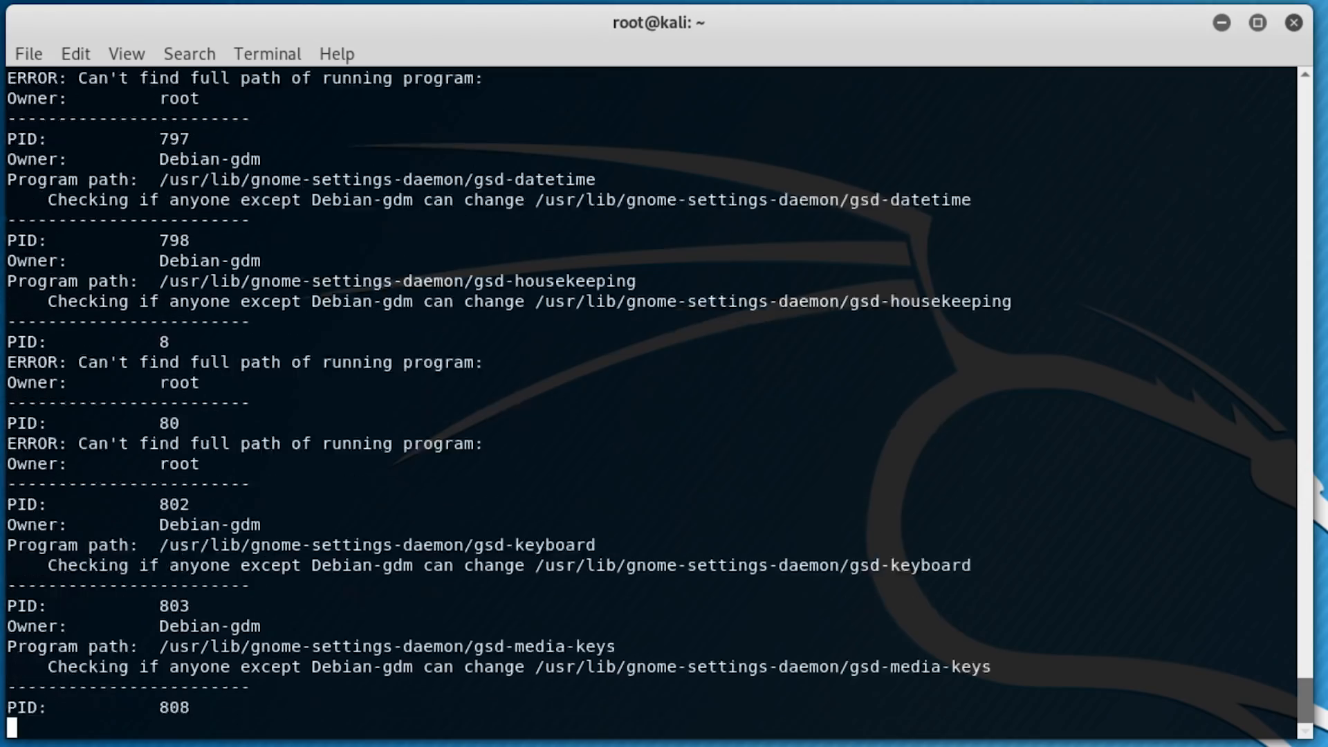
scroll(down, 3)
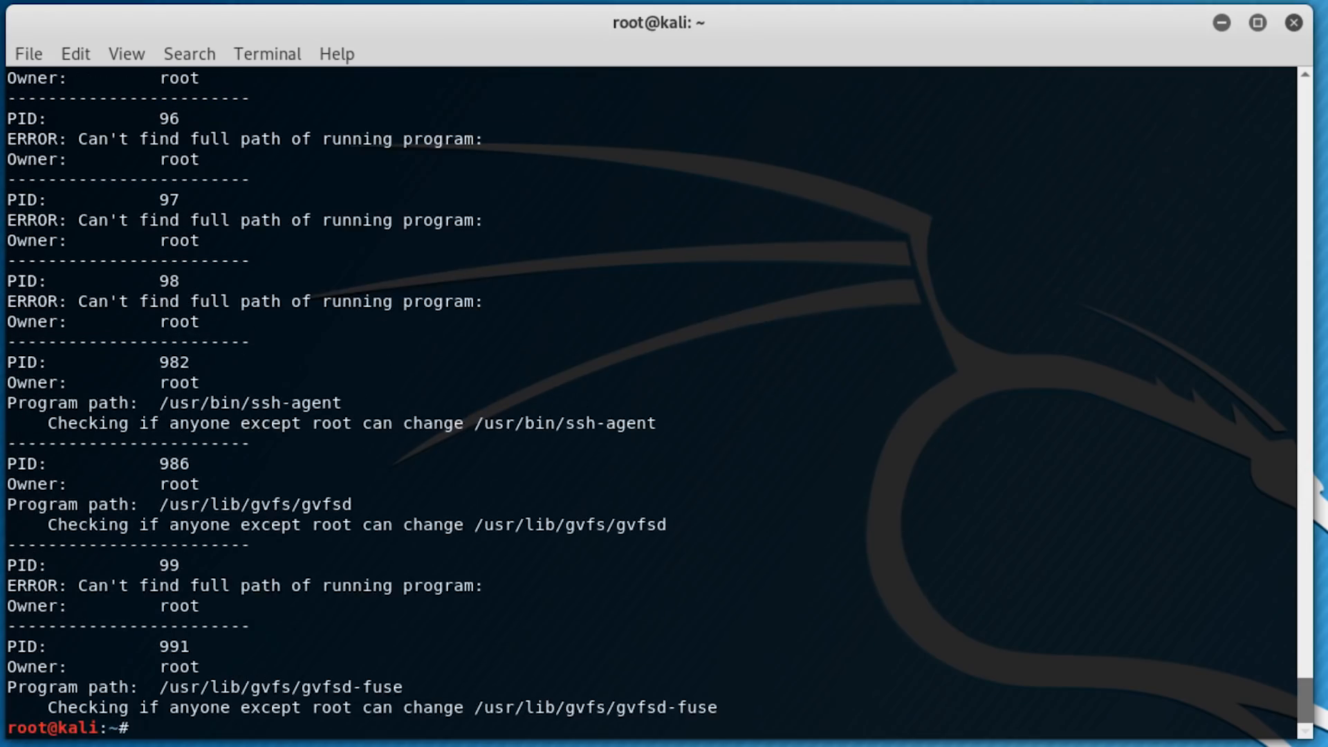
mouse_move(955, 557)
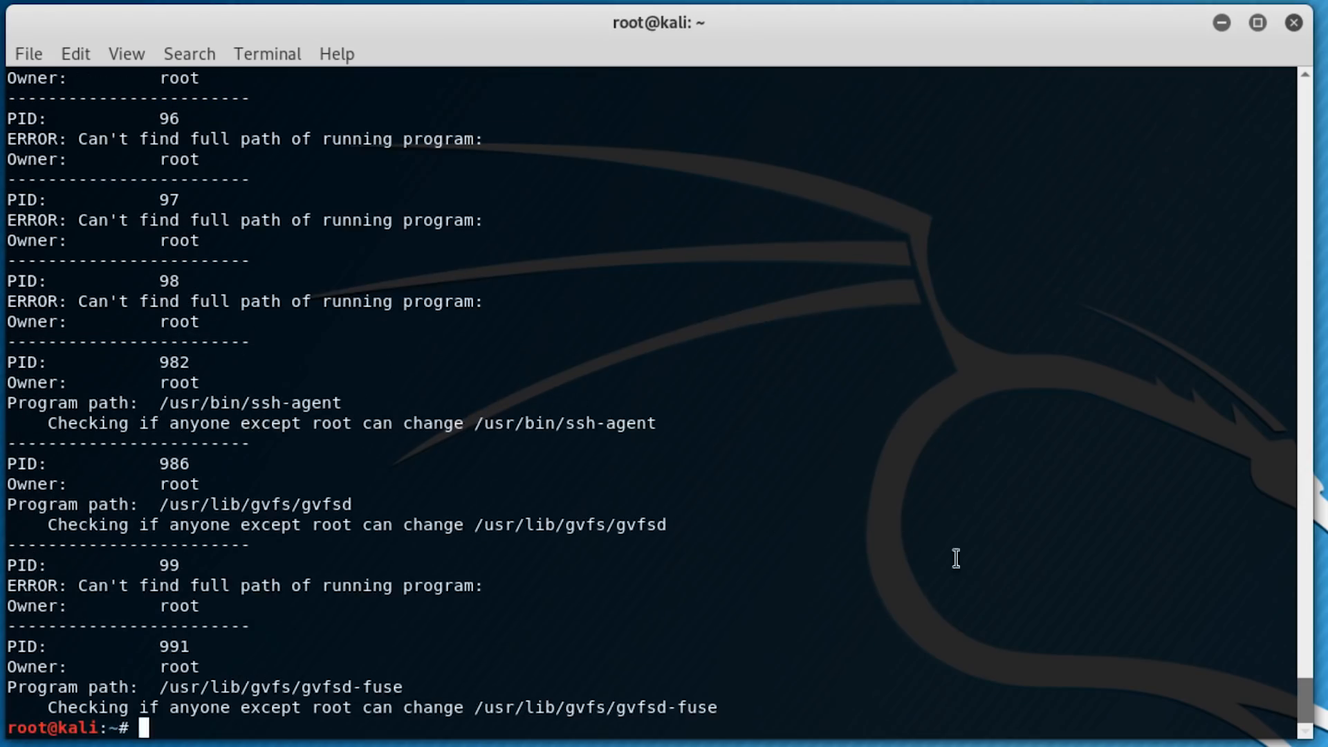
scroll(down, 3)
text(unix-privesc-check standard | grep WARNING)
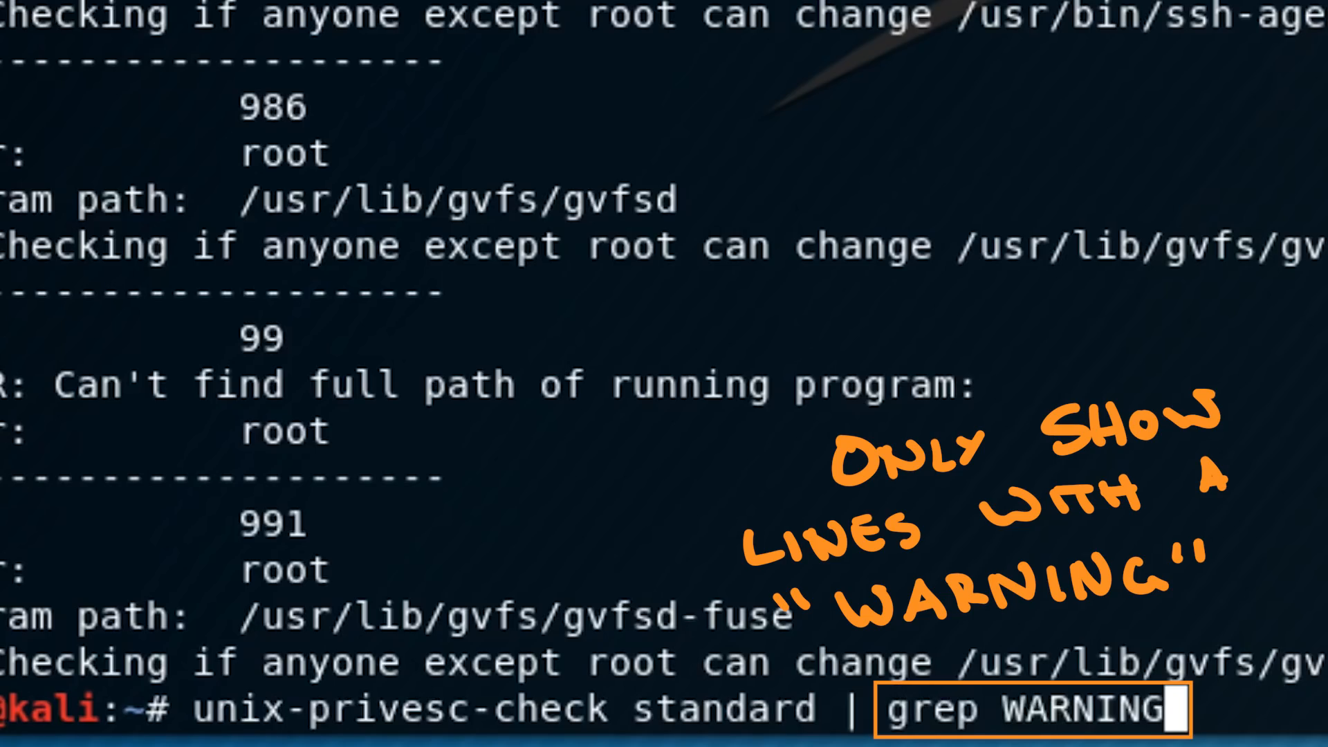
Run unix-privesc-check standard | grep WARNING to list only the warning lines
key(Return)
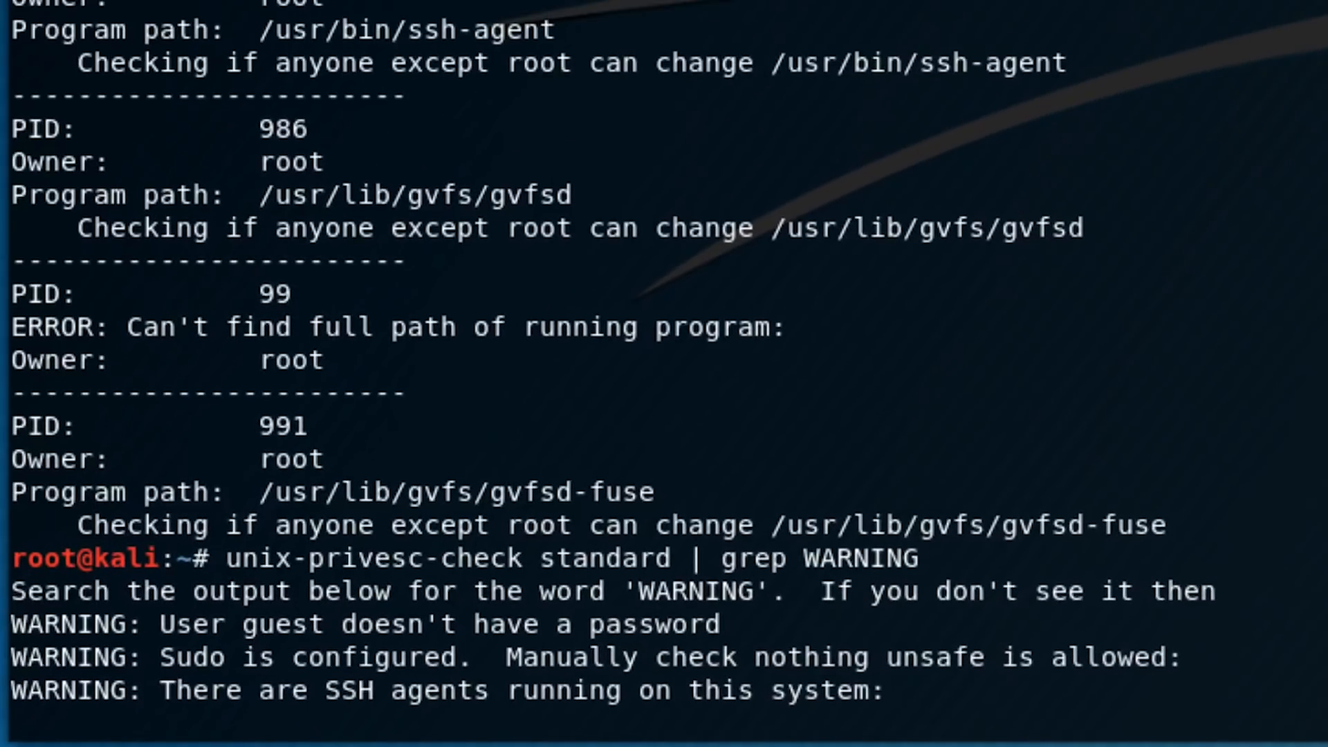